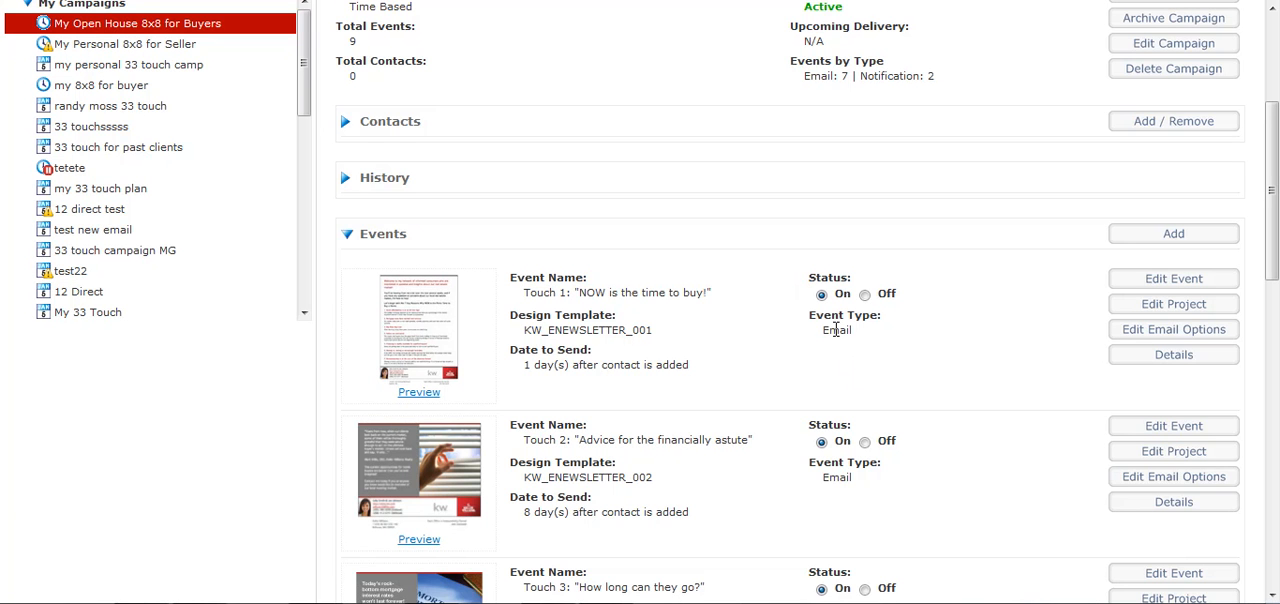
Rename the Touch 1 event to 'Open House Email', keeping its 1-day send delay.
double_click(836, 330)
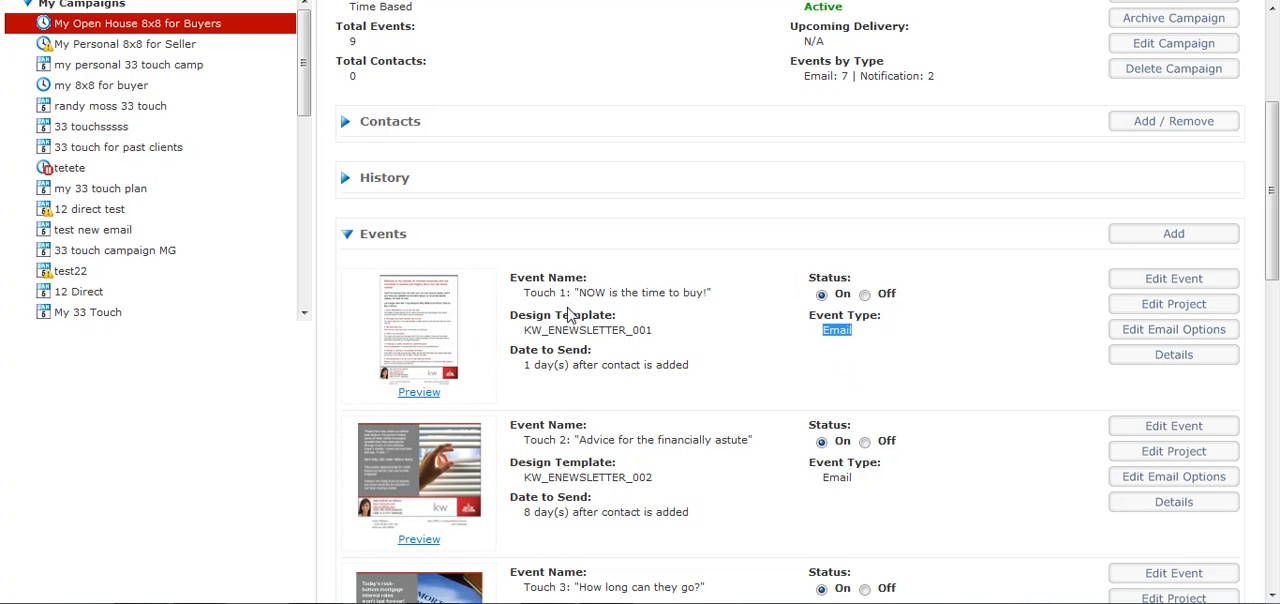
scroll(down, 3)
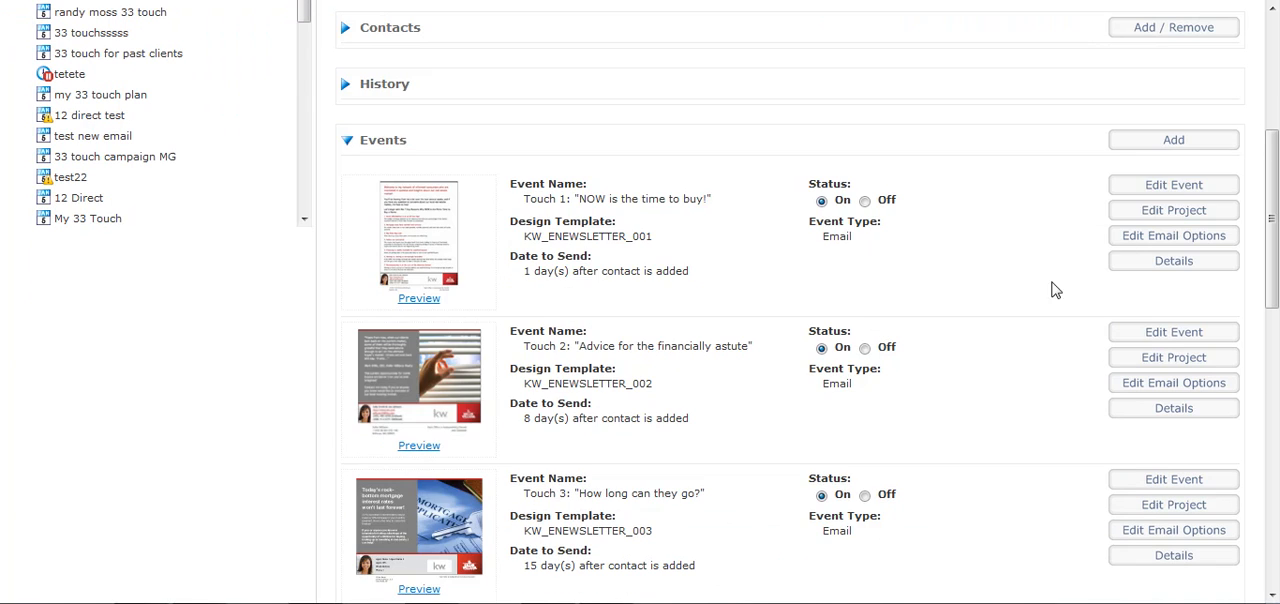
click(1172, 184)
text(Open)
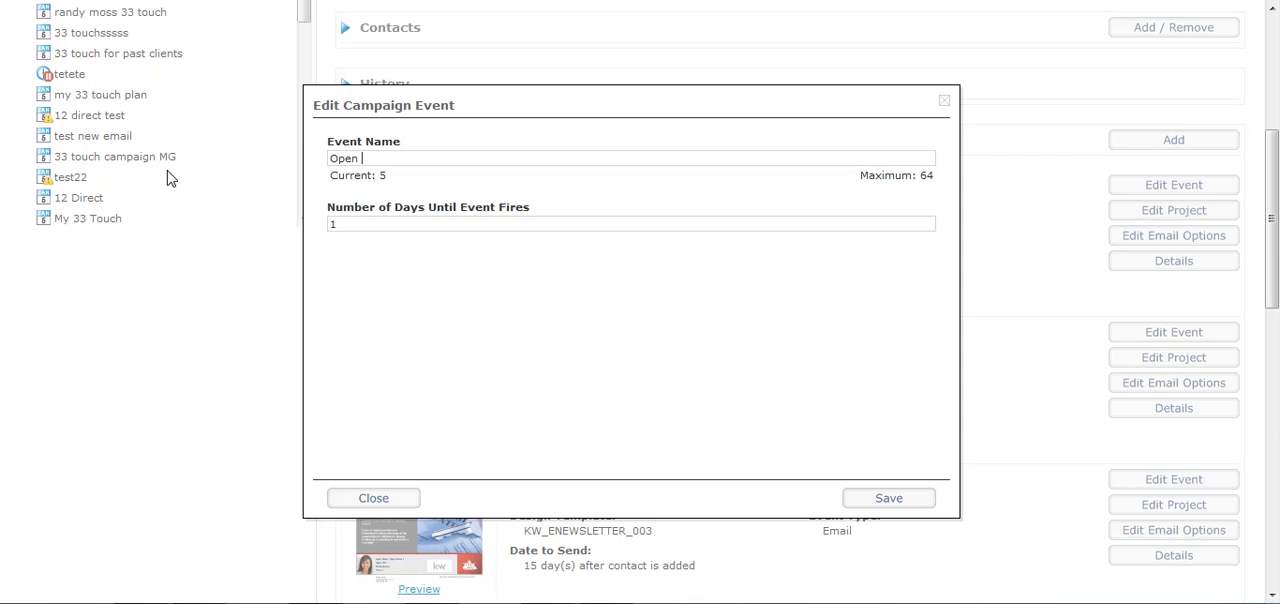
text(House Email)
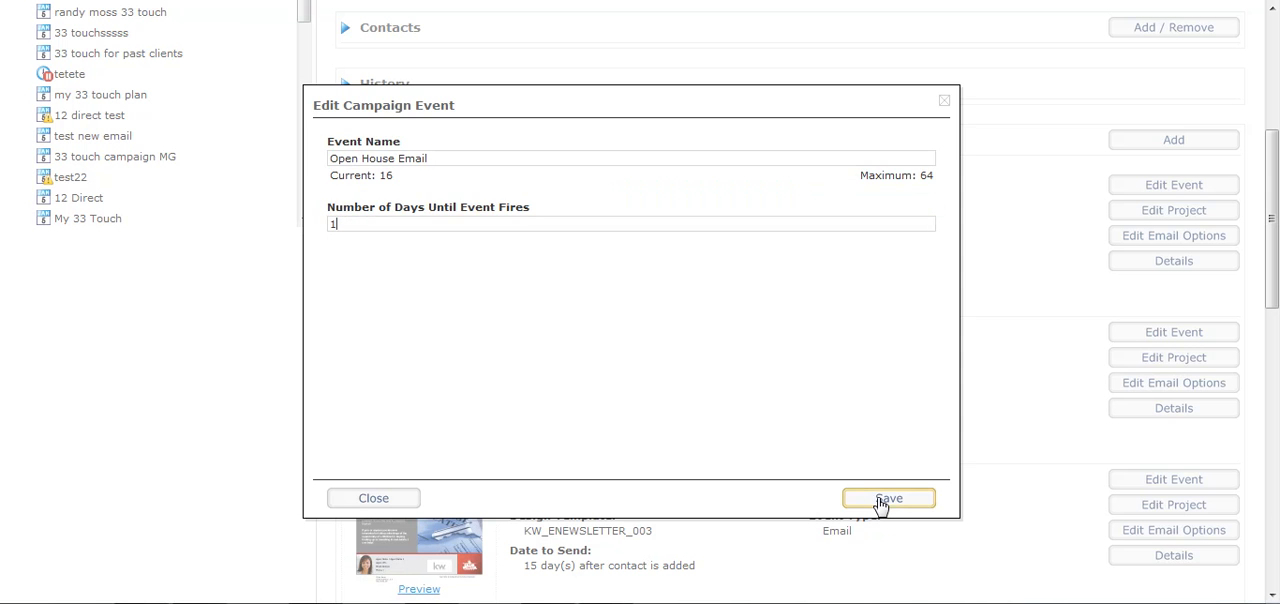
click(888, 498)
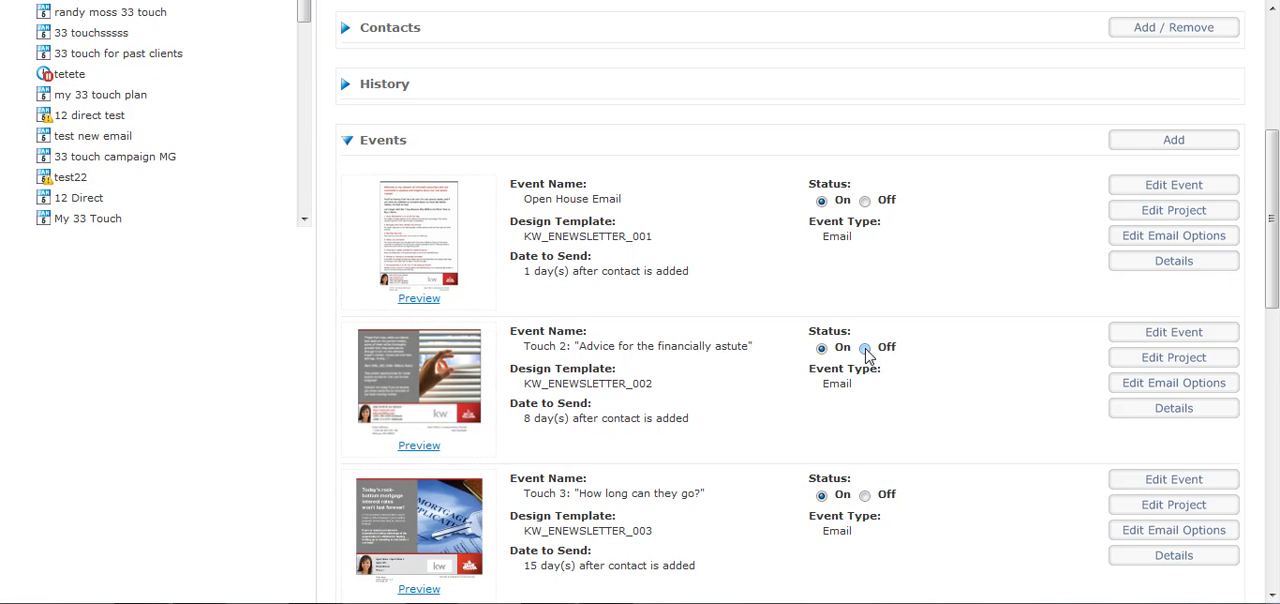
mouse_move(528, 418)
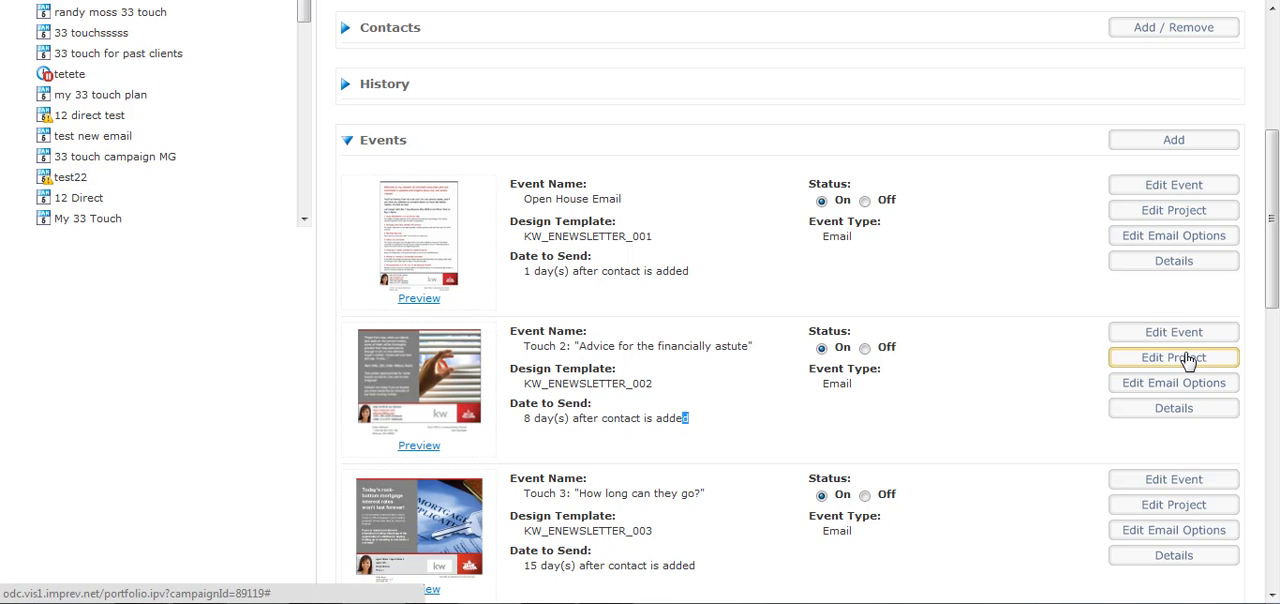
Change the Touch 2 event 'Advice for the financially astute' to fire after 5 days.
click(1172, 332)
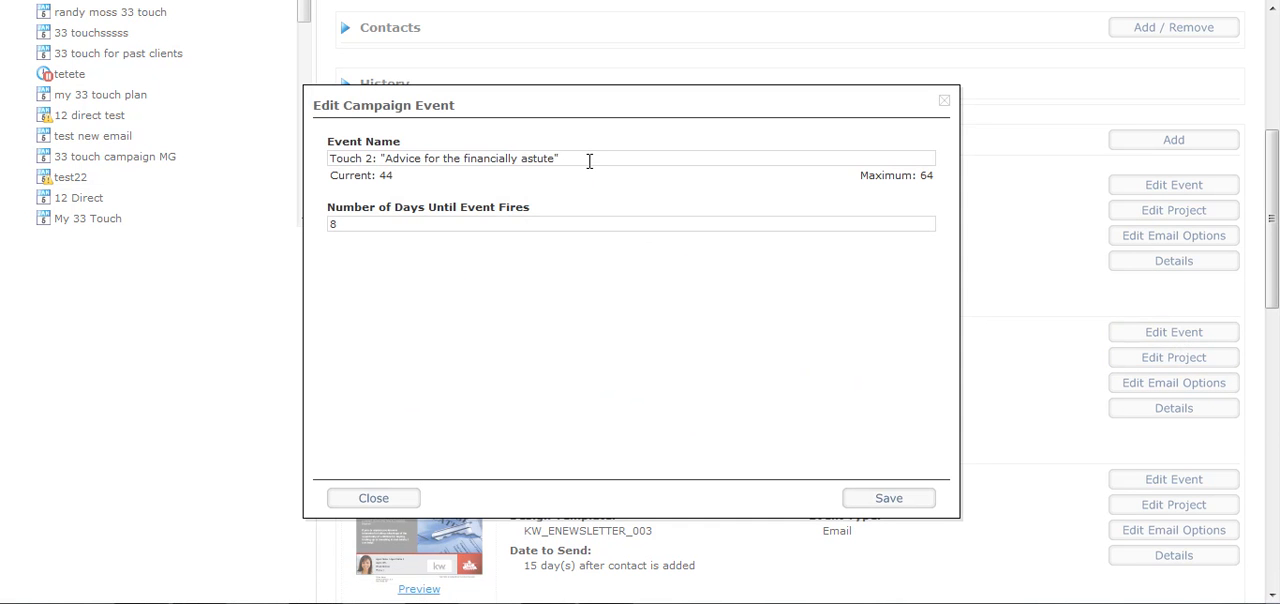
click(632, 224)
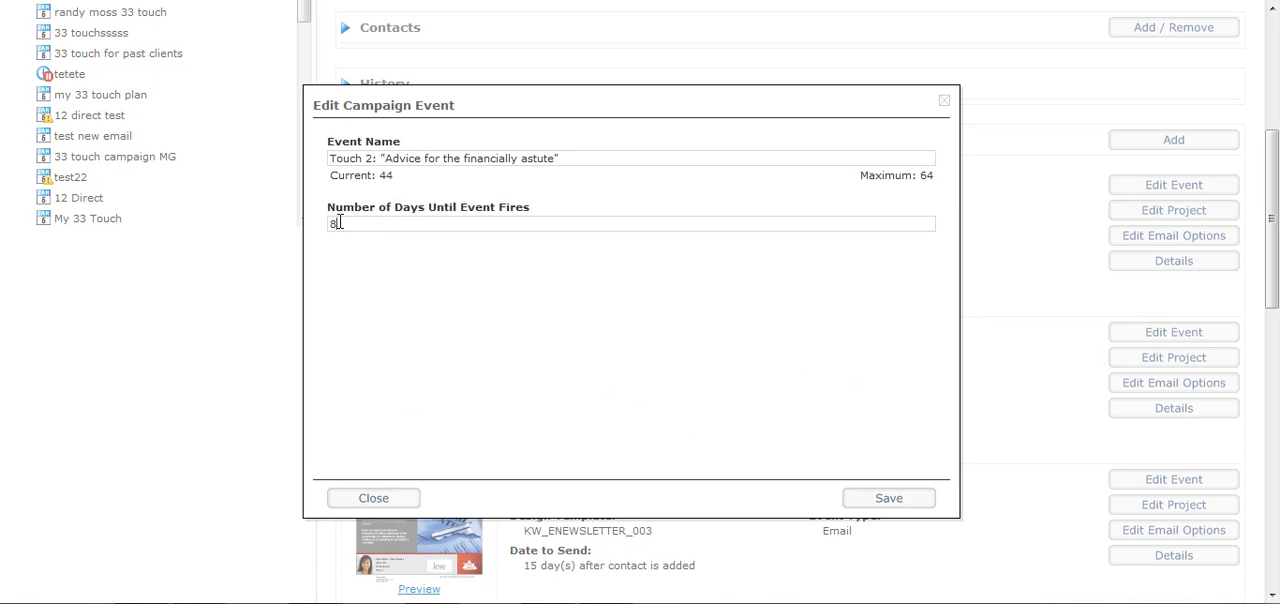
text(5)
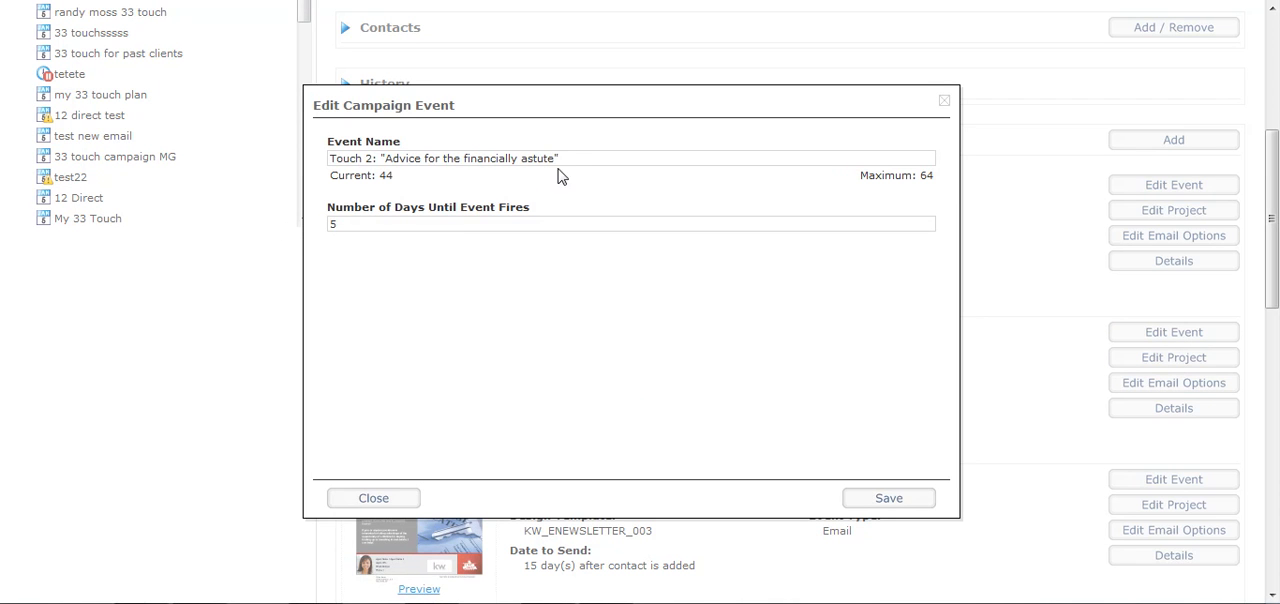
triple_click(442, 158)
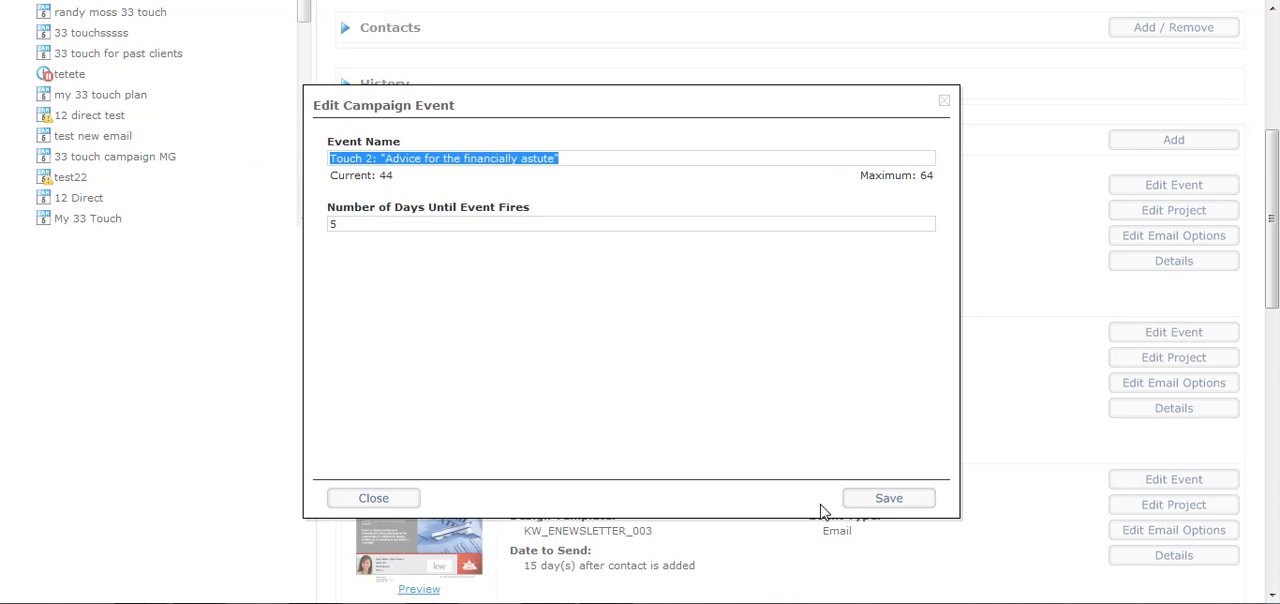
click(888, 498)
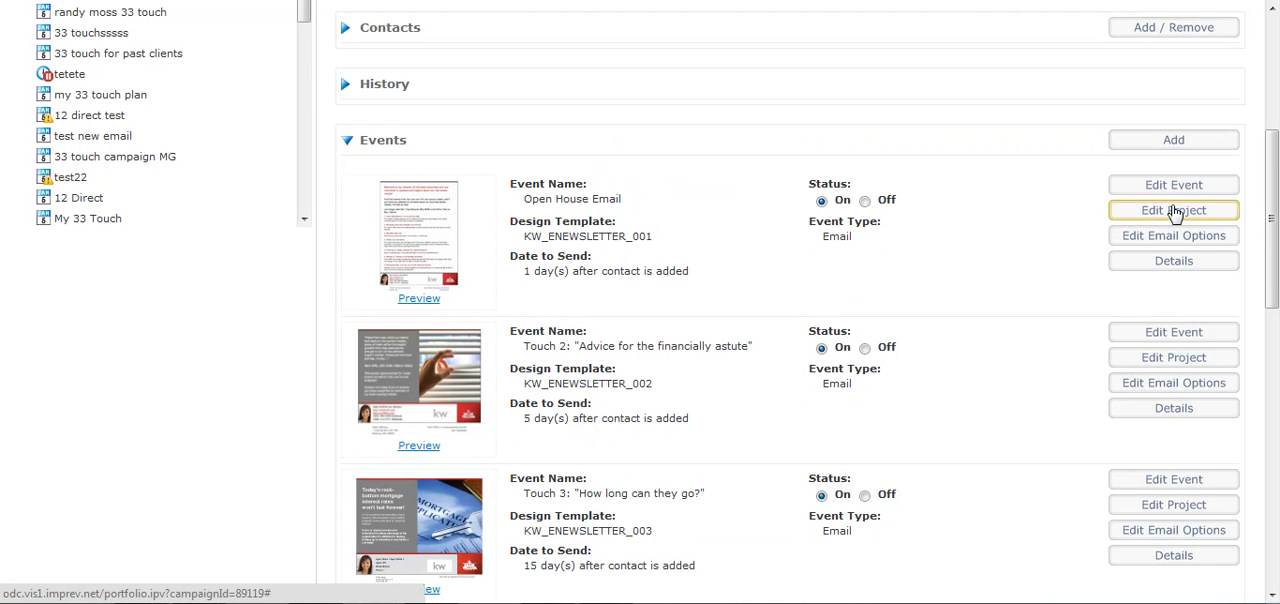
mouse_move(1172, 236)
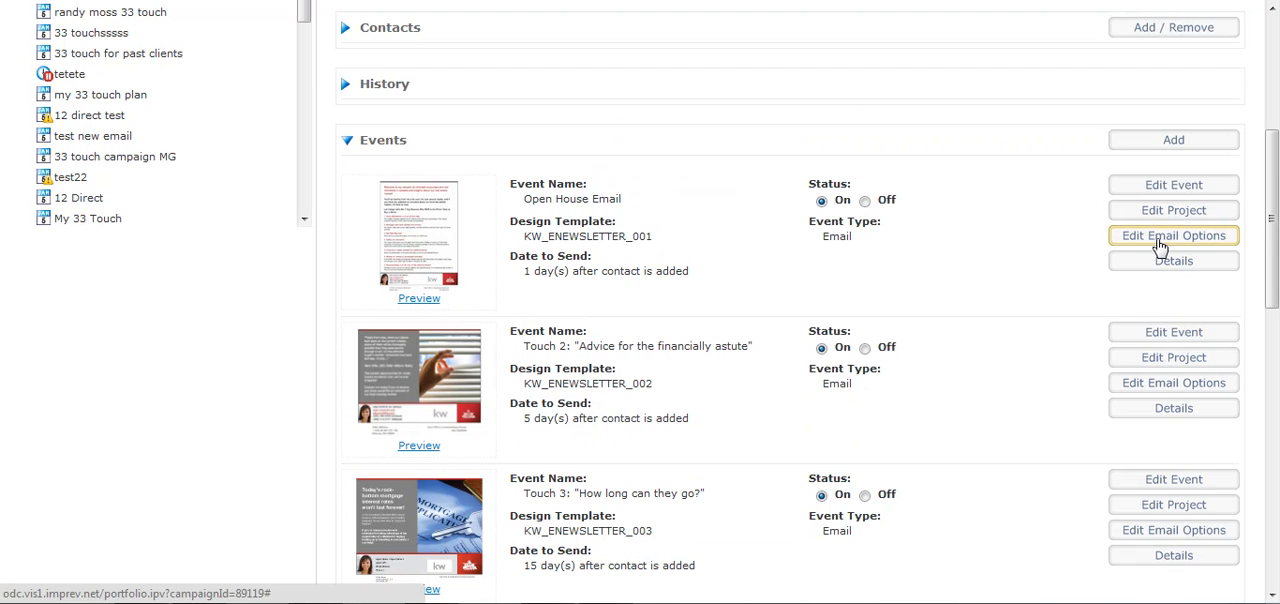
Set the Open House Email subject to 'Thank you For Stopping at my Open'.
click(1172, 236)
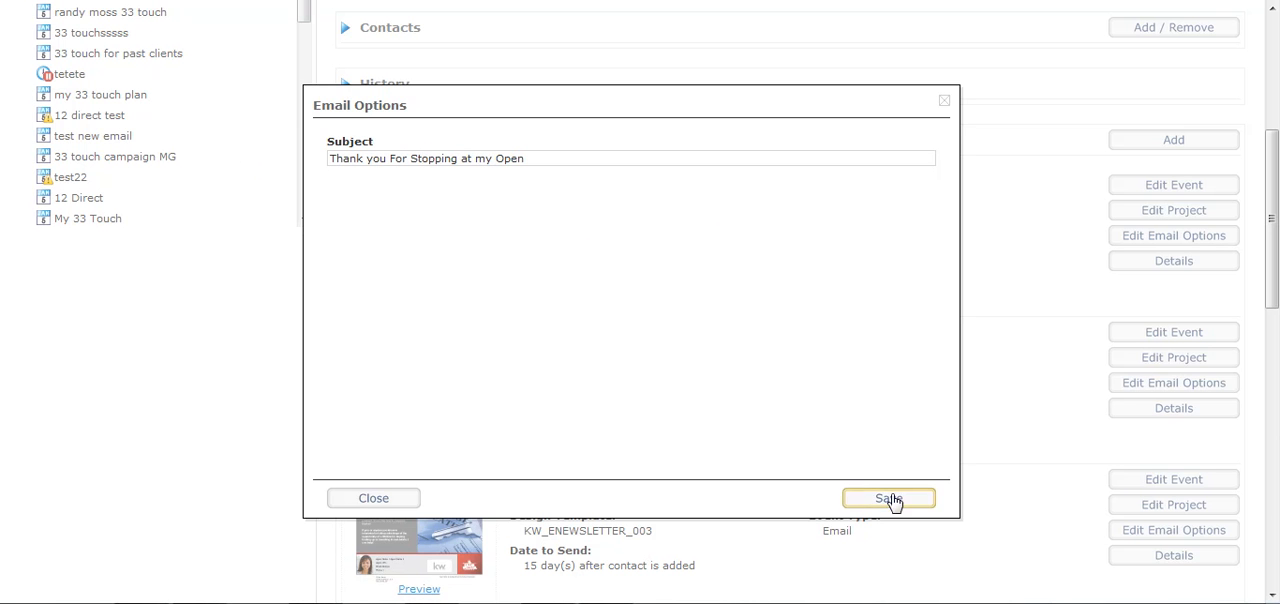
click(888, 498)
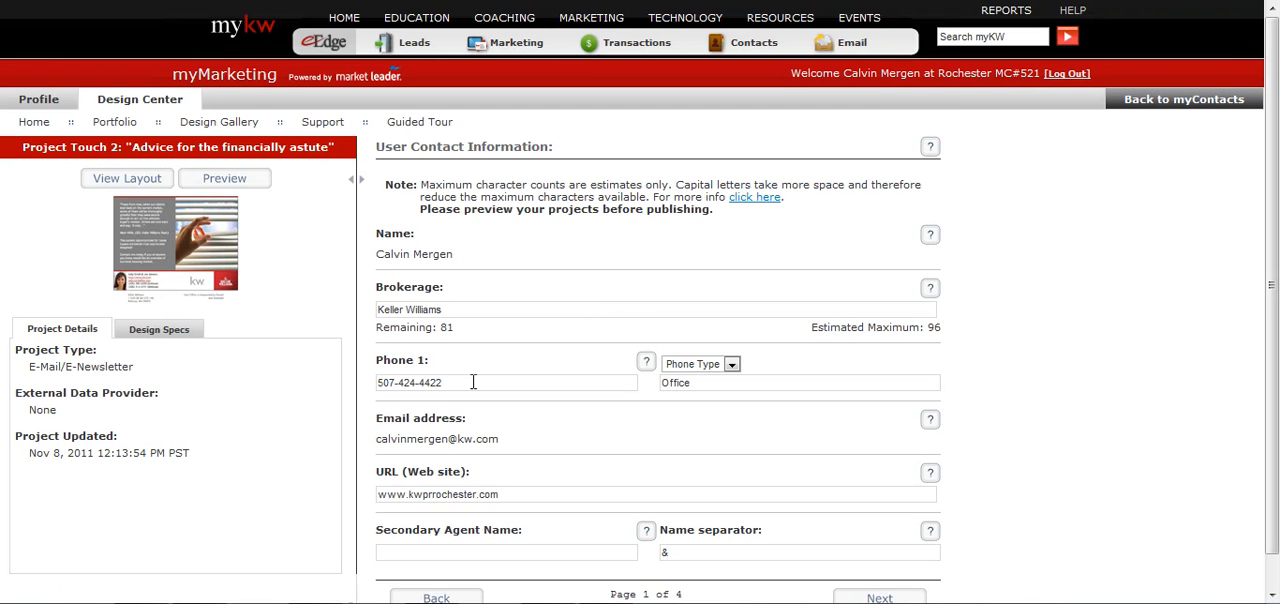
Step the Touch 2 newsletter project through contact, agent photo and photo pages to headline text.
scroll(down, 3)
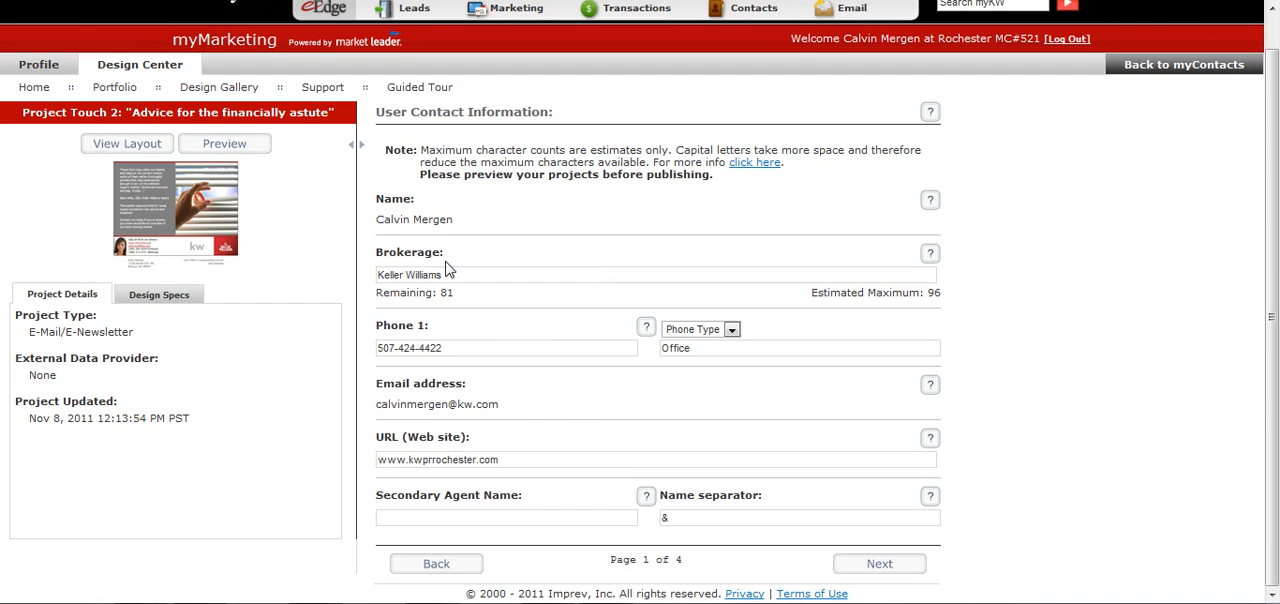
click(880, 564)
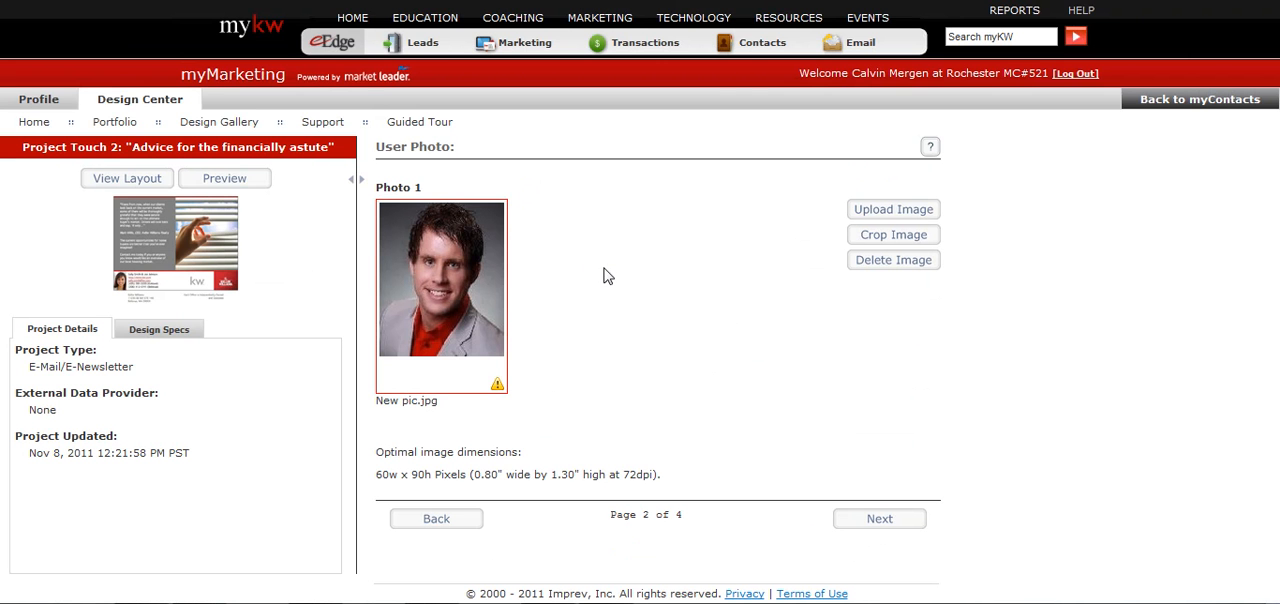
click(880, 518)
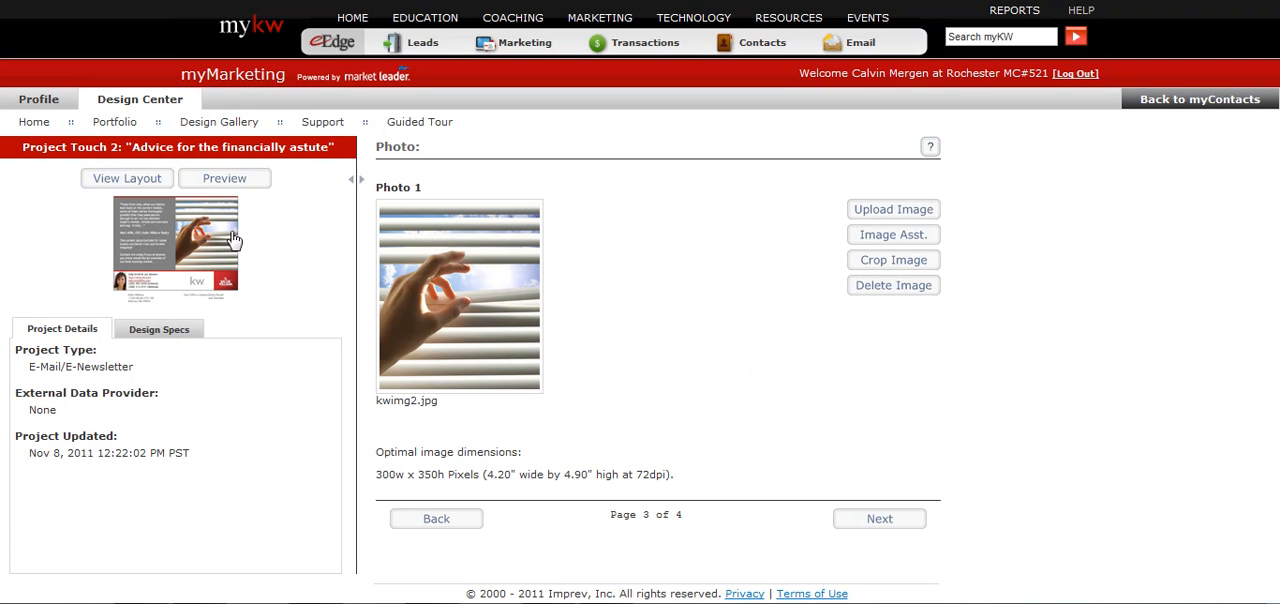
mouse_move(236, 252)
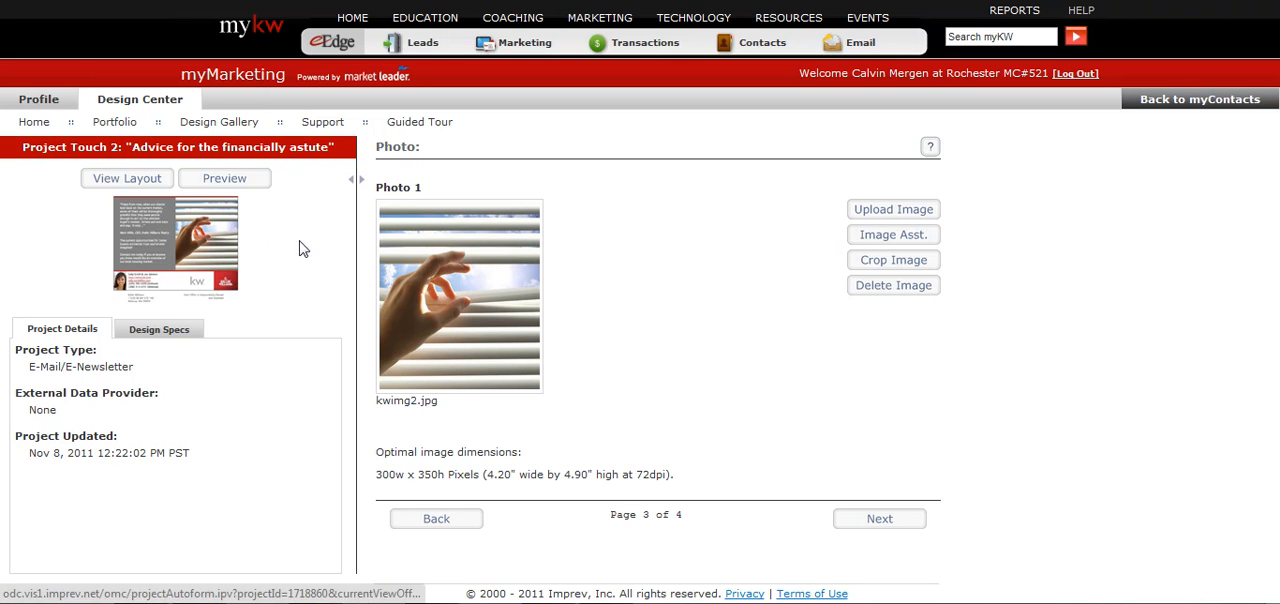
click(878, 518)
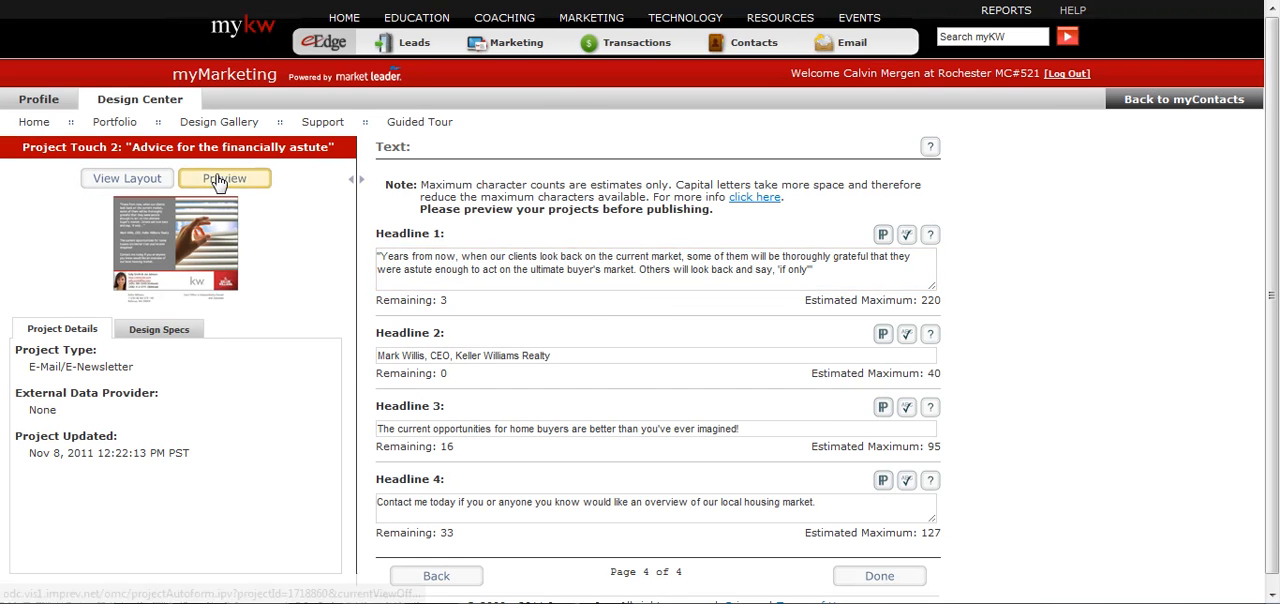
Preview the Touch 2 newsletter layout and finish editing the project.
click(224, 178)
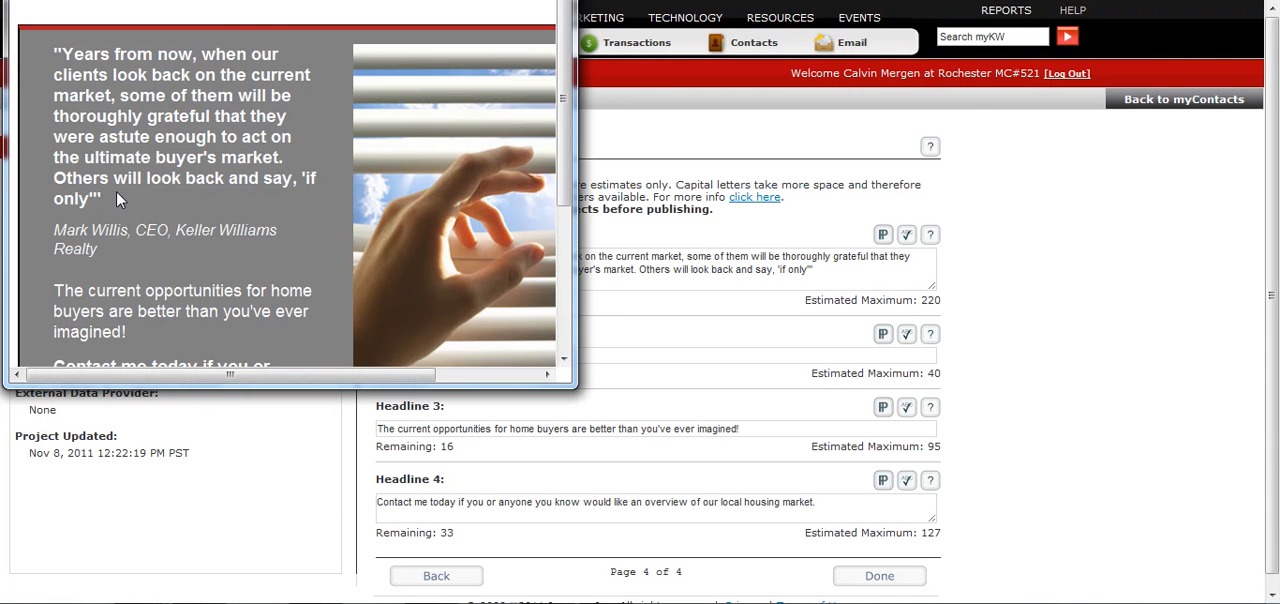
scroll(down, 3)
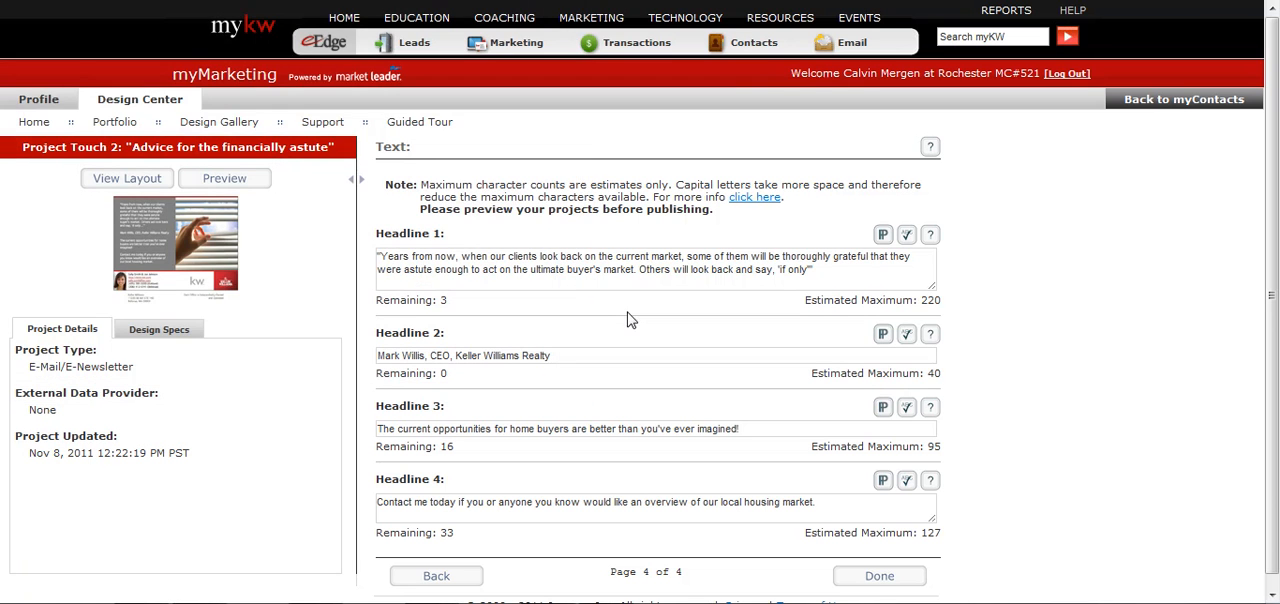
click(564, 268)
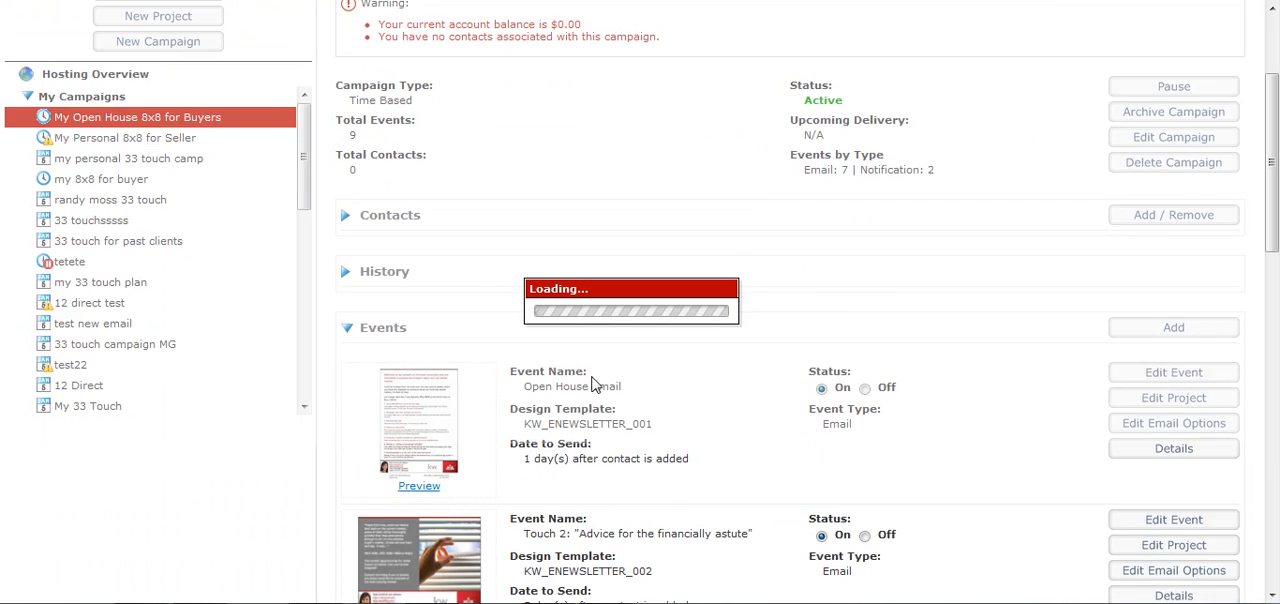
scroll(down, 3)
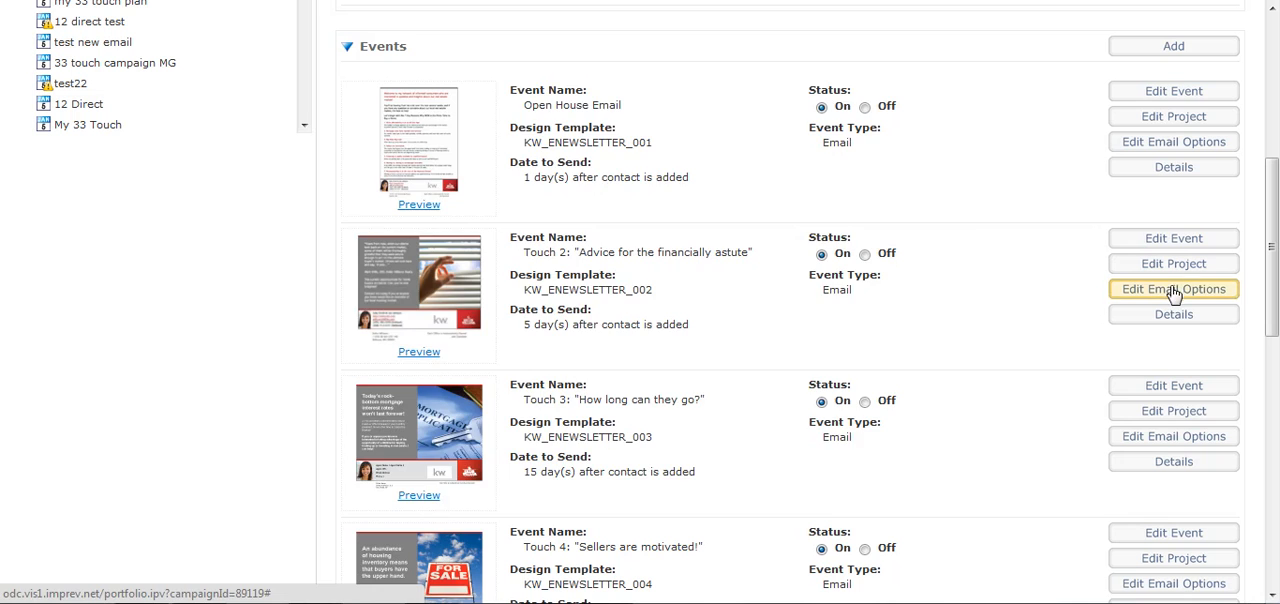
click(1172, 288)
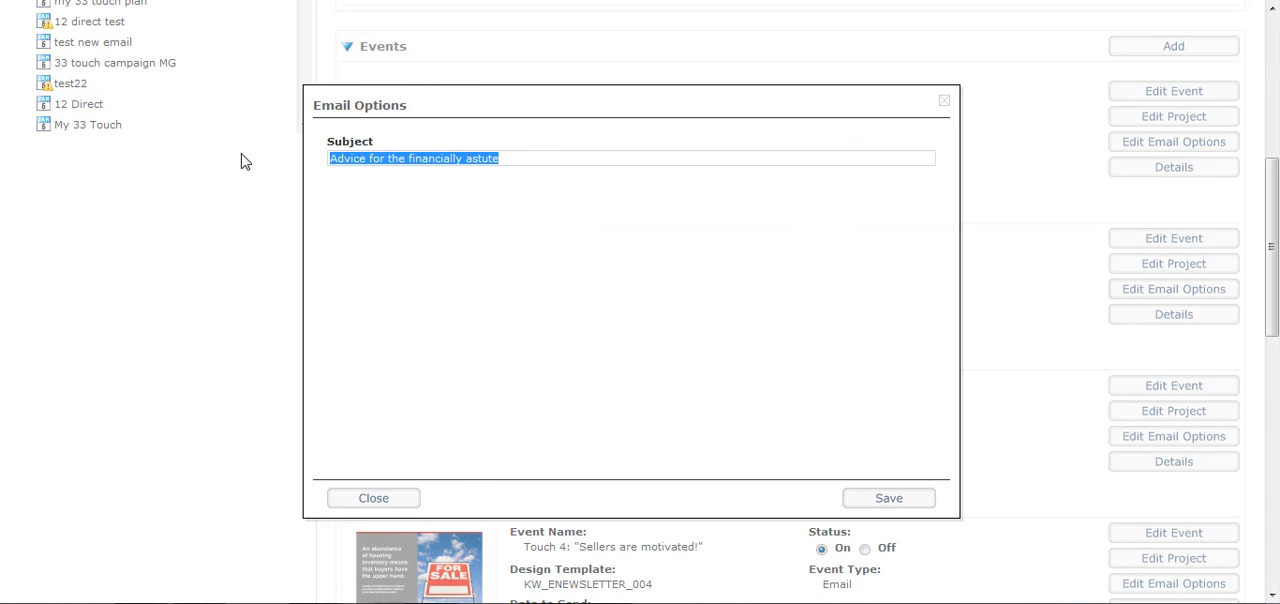
click(372, 498)
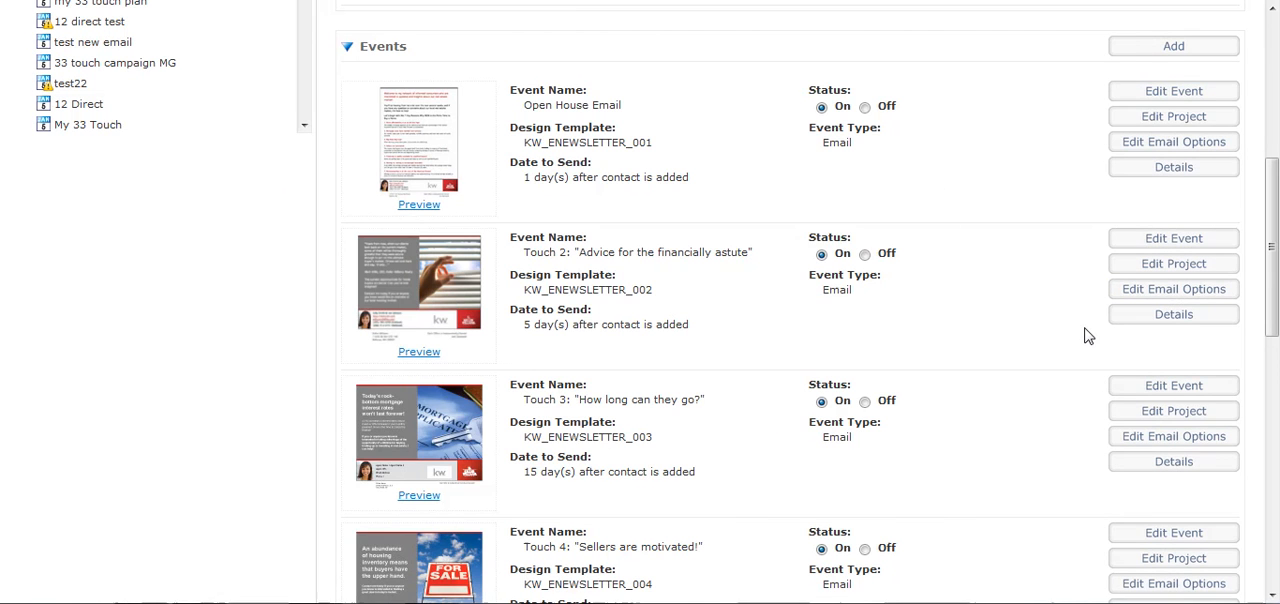
scroll(down, 3)
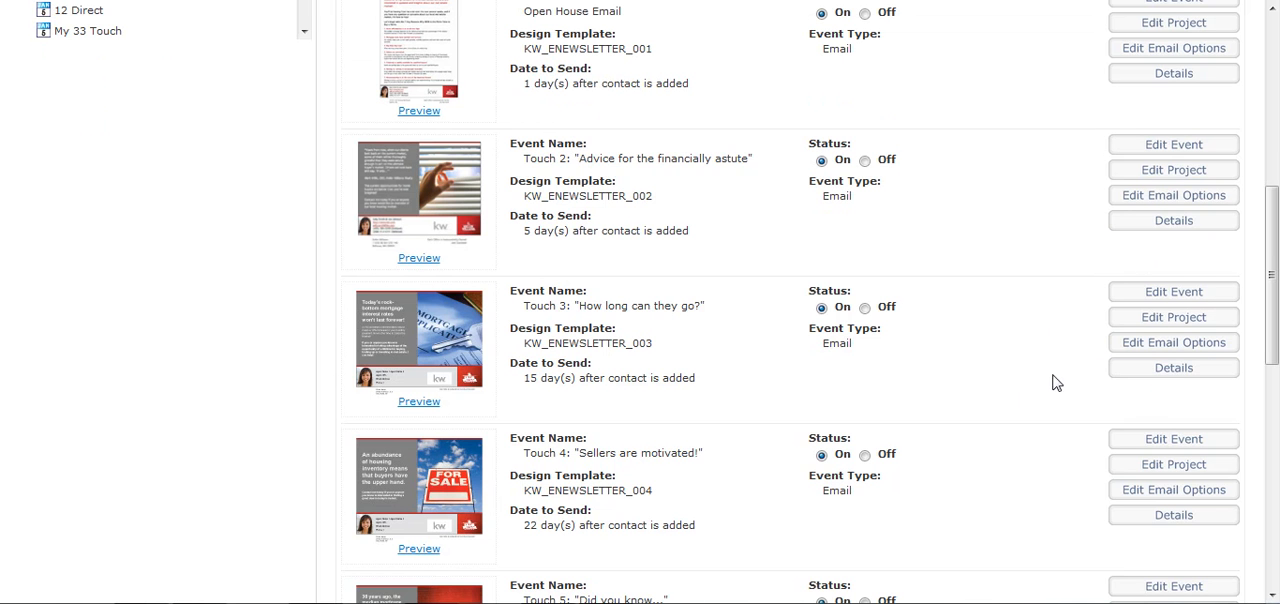
mouse_move(864, 252)
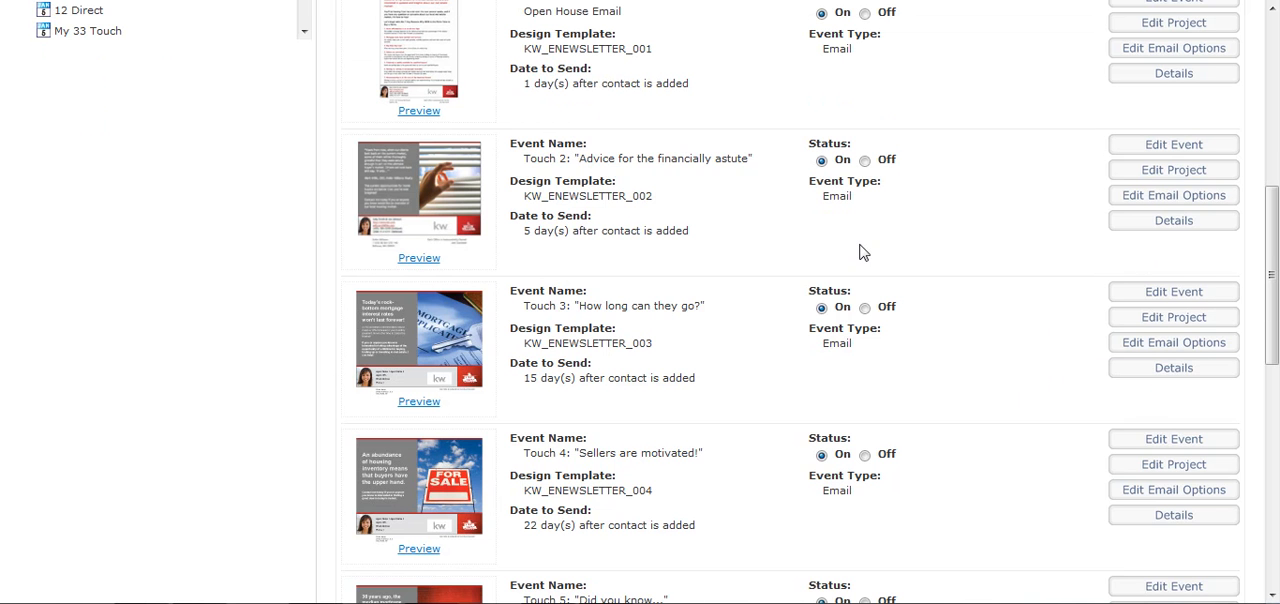
mouse_move(792, 316)
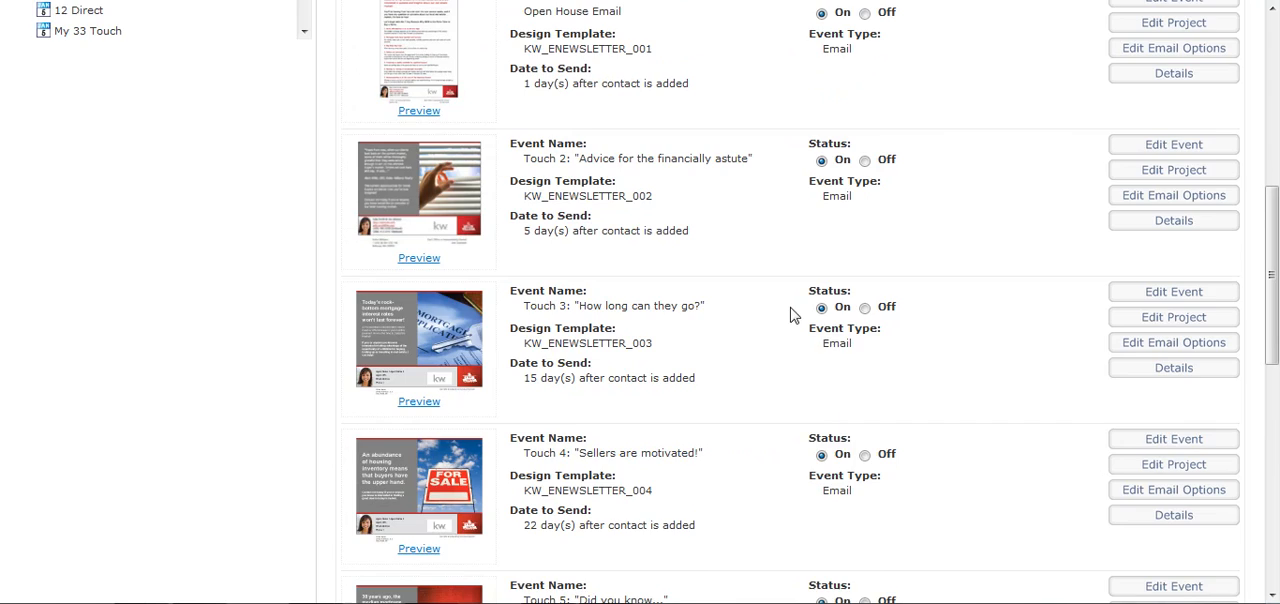
scroll(up, 3)
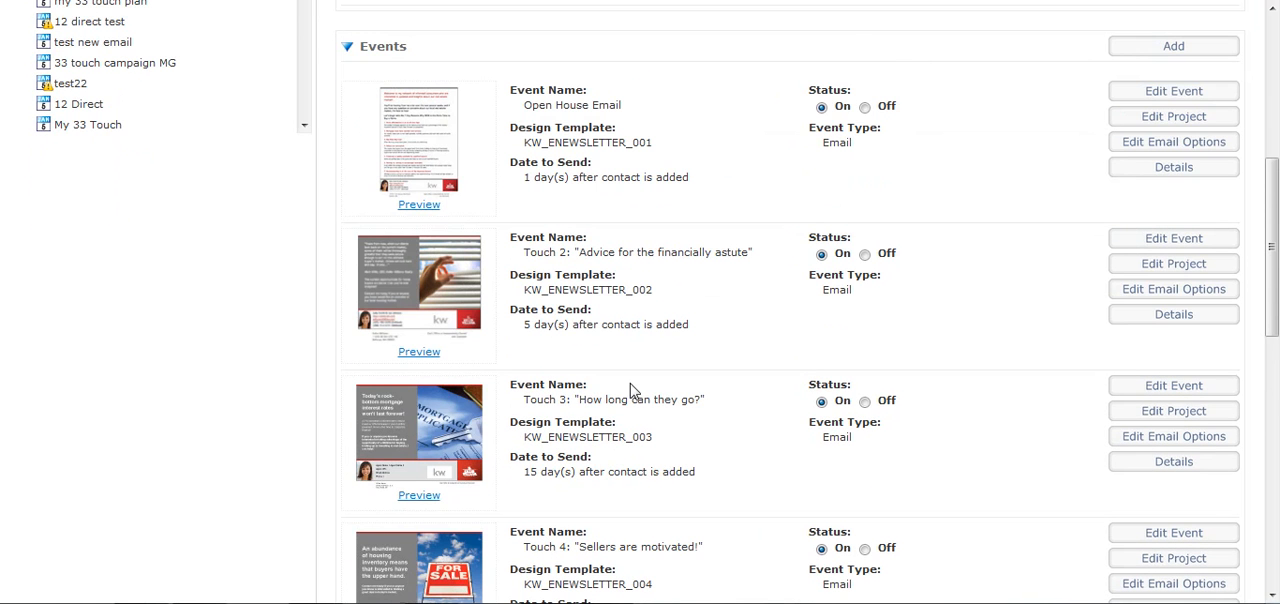
mouse_move(556, 104)
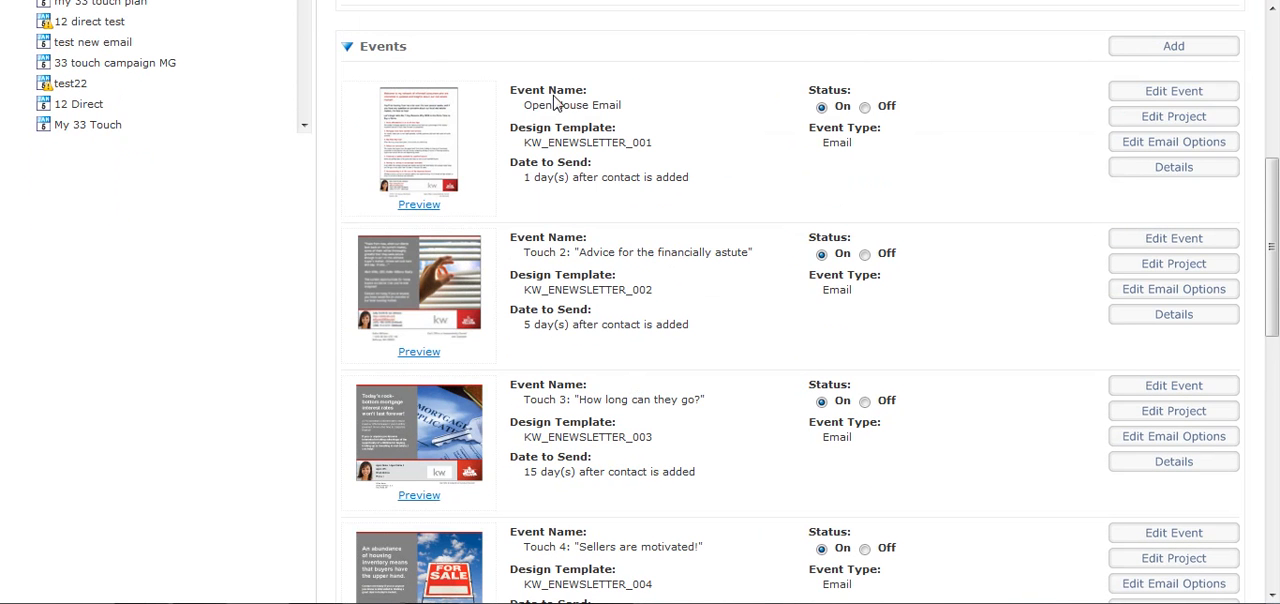
double_click(572, 104)
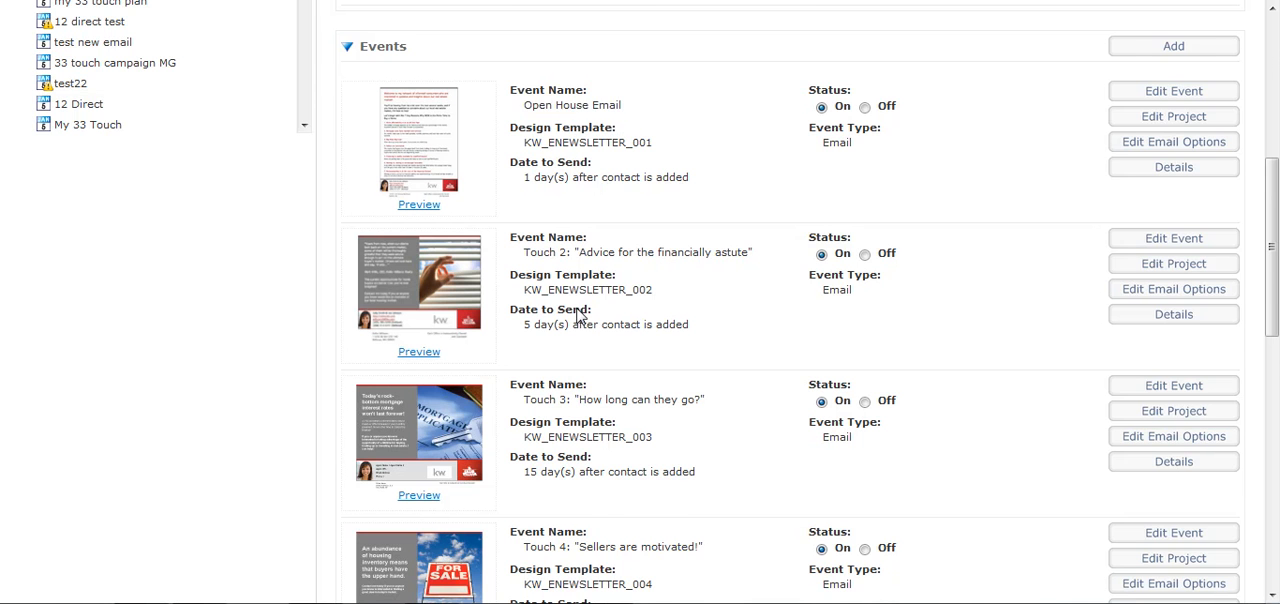
scroll(down, 3)
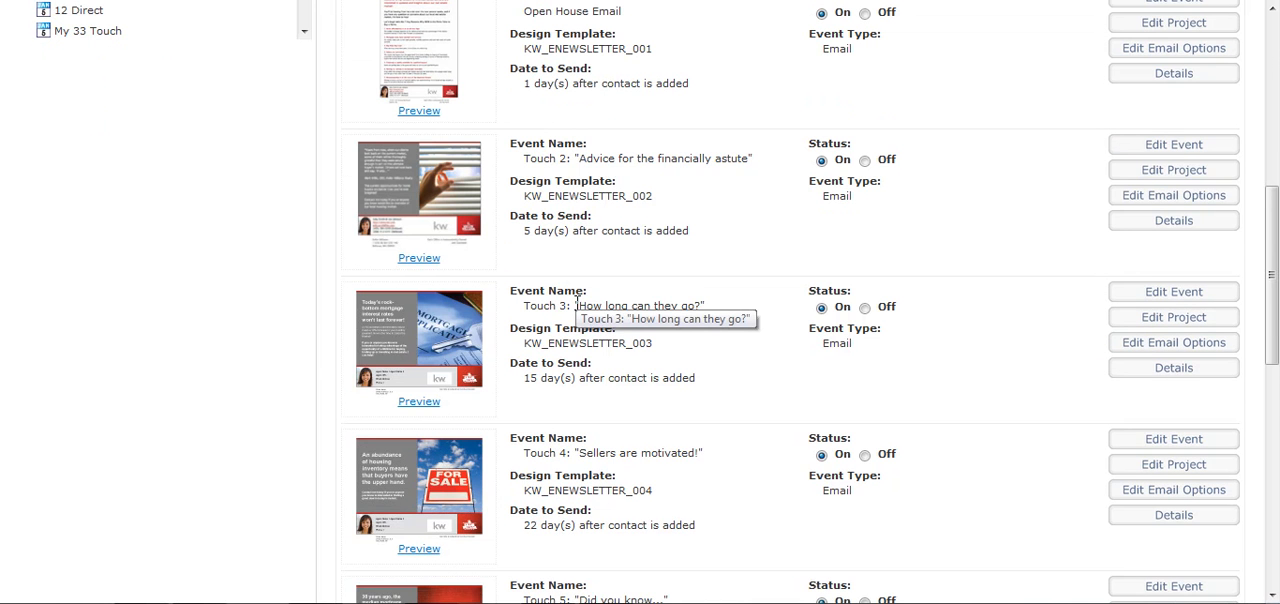
scroll(down, 3)
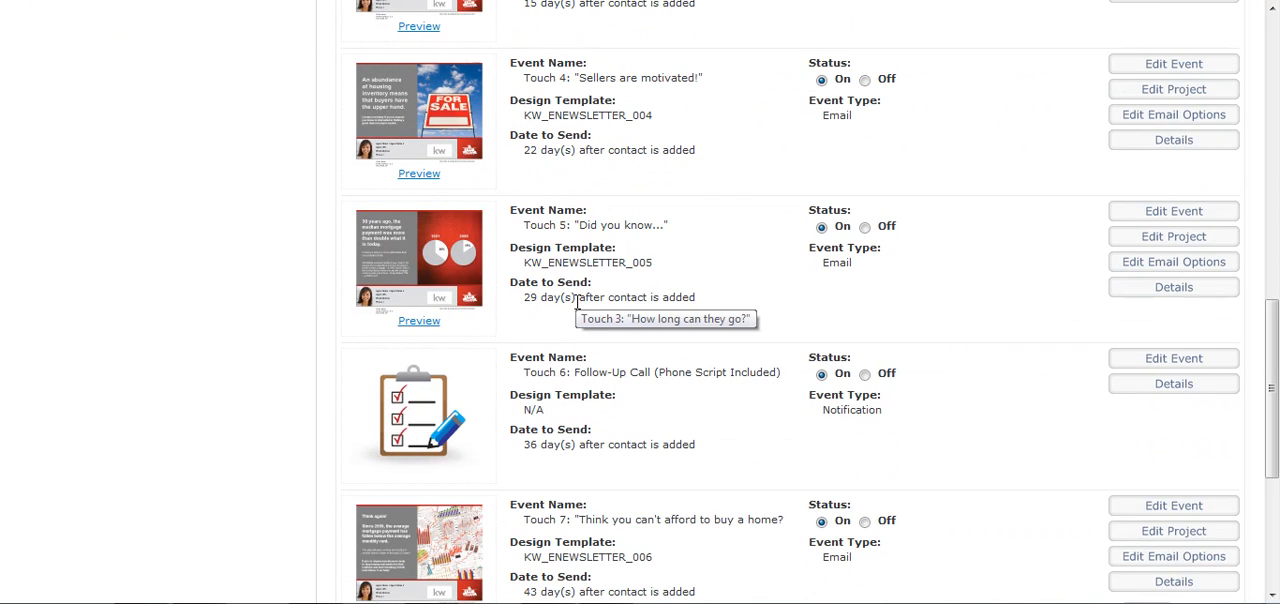
mouse_move(644, 366)
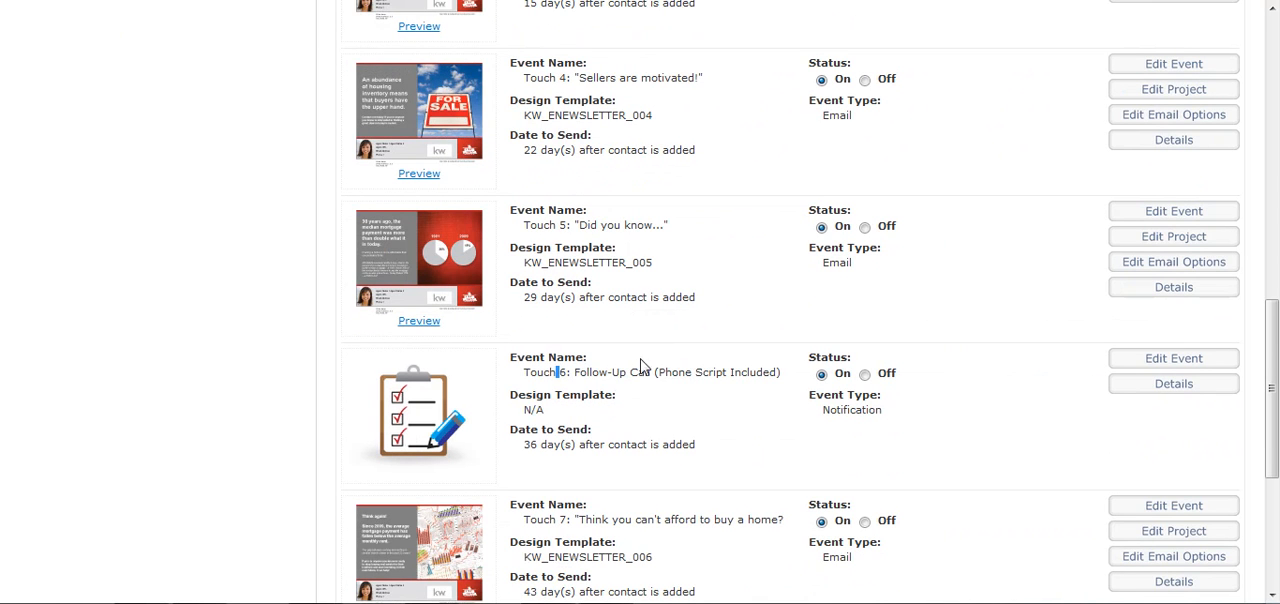
scroll(down, 3)
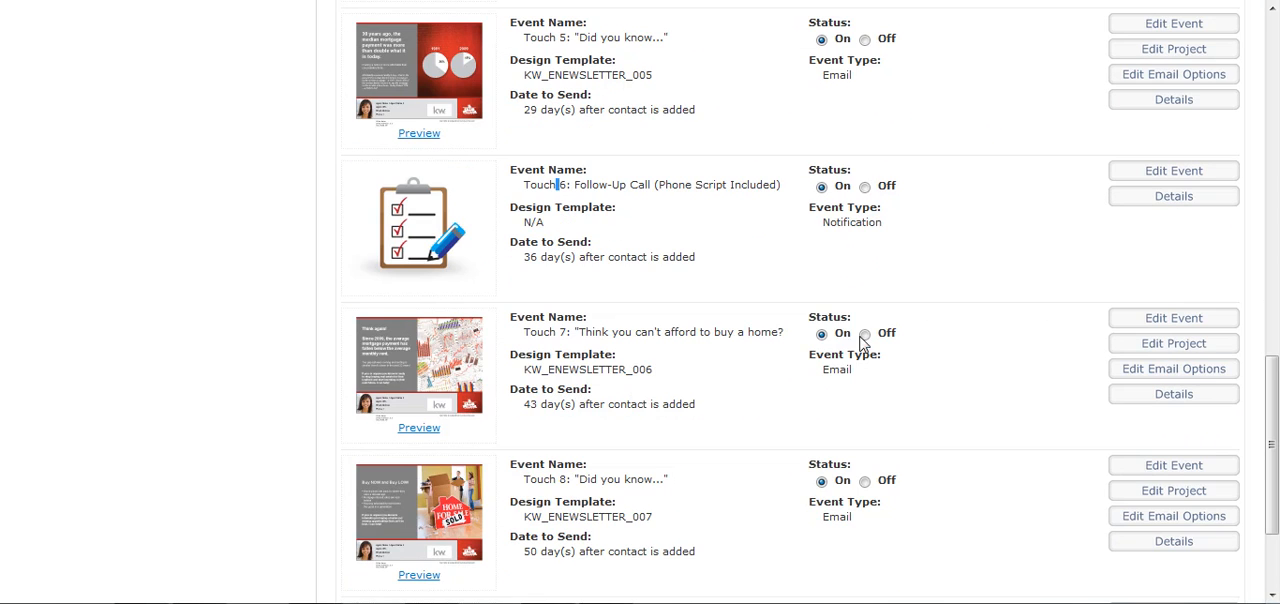
scroll(up, 3)
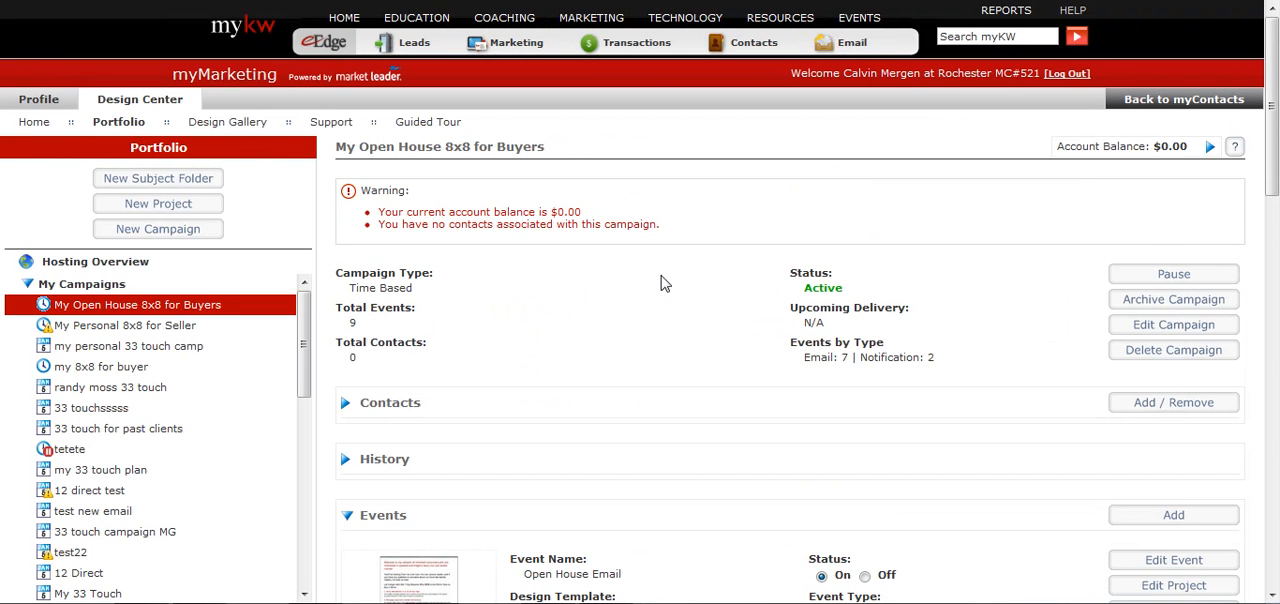
Review the Open House campaign summary: active, 9 events (7 emails, 2 notifications).
scroll(down, 3)
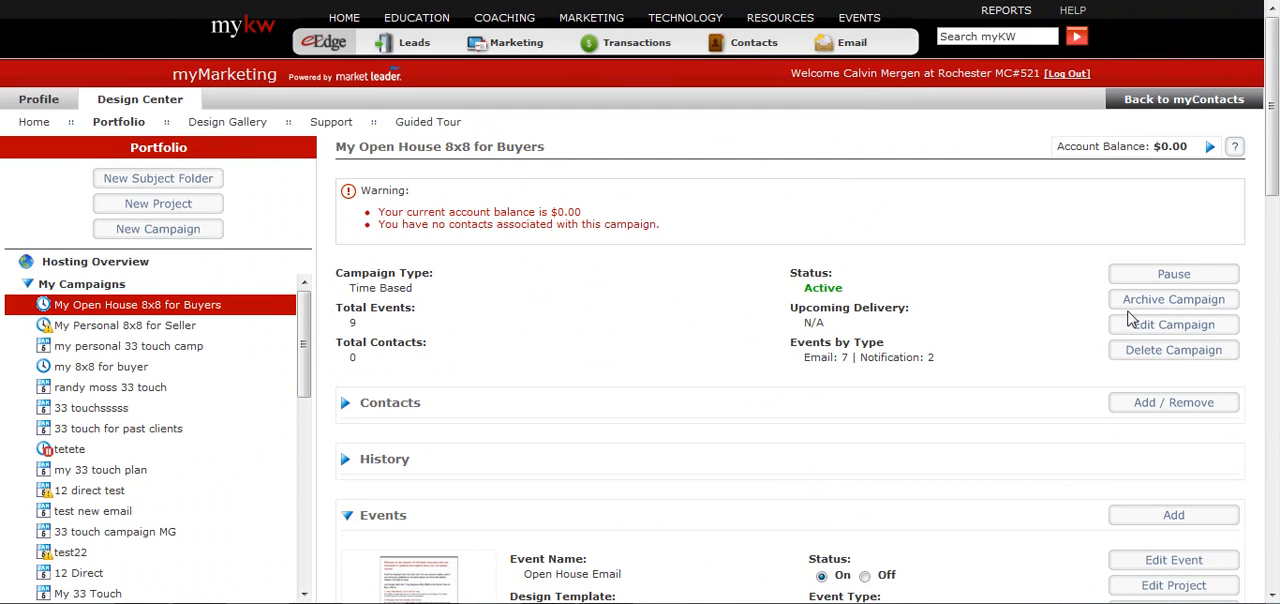
mouse_move(224, 312)
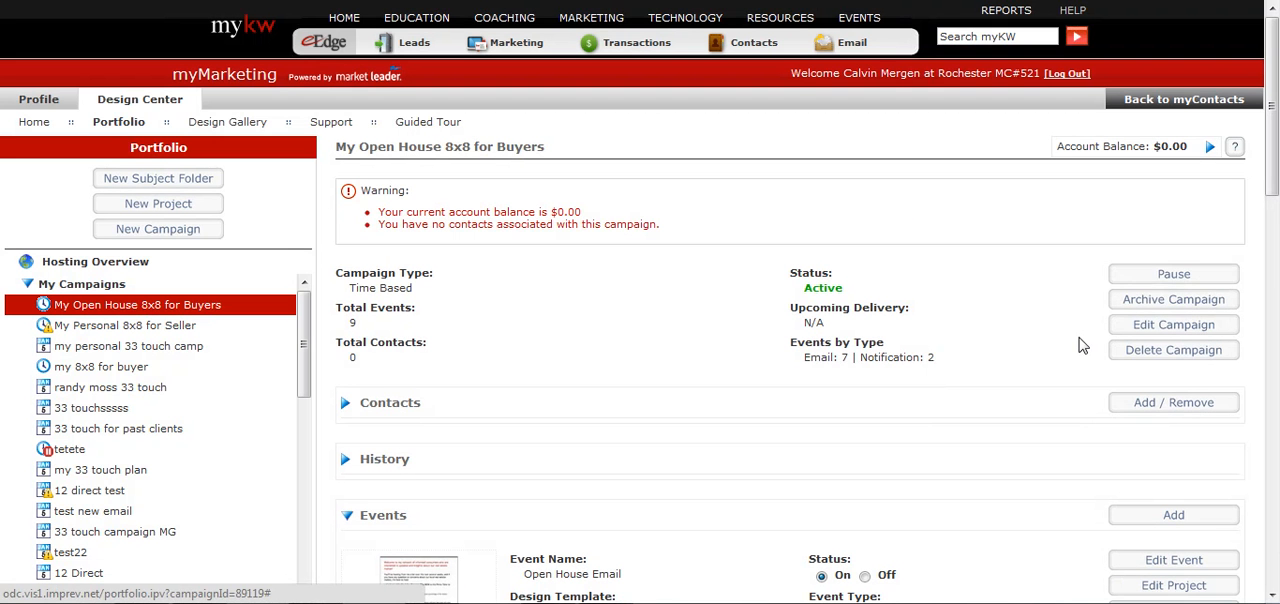
mouse_move(350, 360)
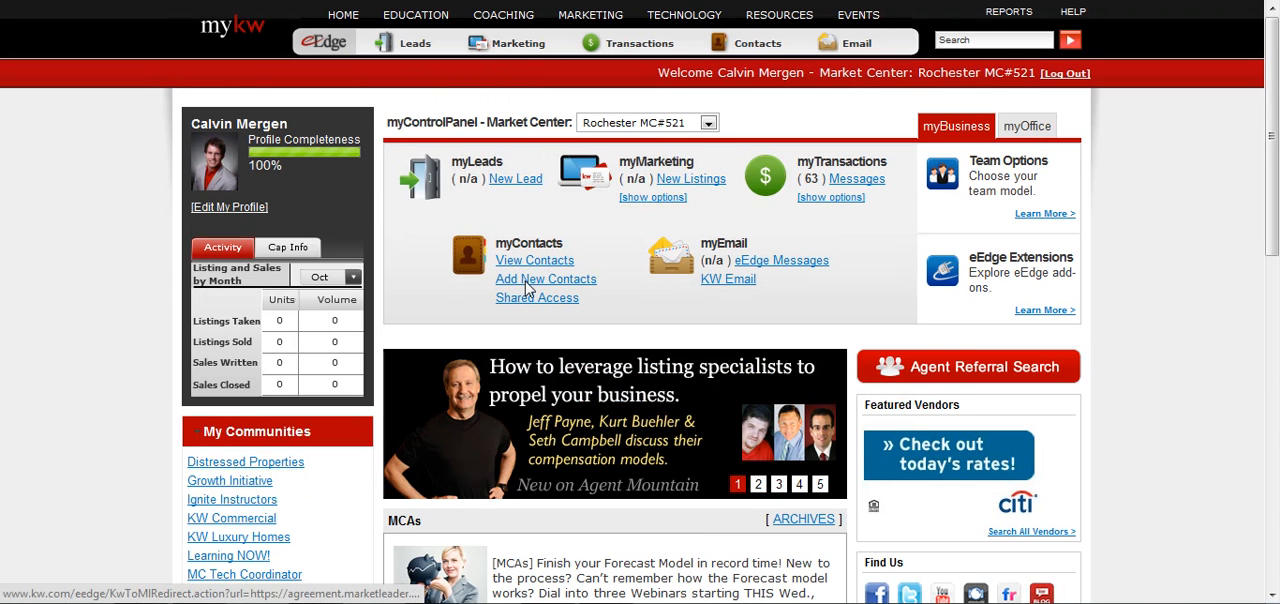
Add and save a new Buyer Lead contact with timeframe Just Looking and email 'johop'.
click(546, 280)
text(Openhouse)
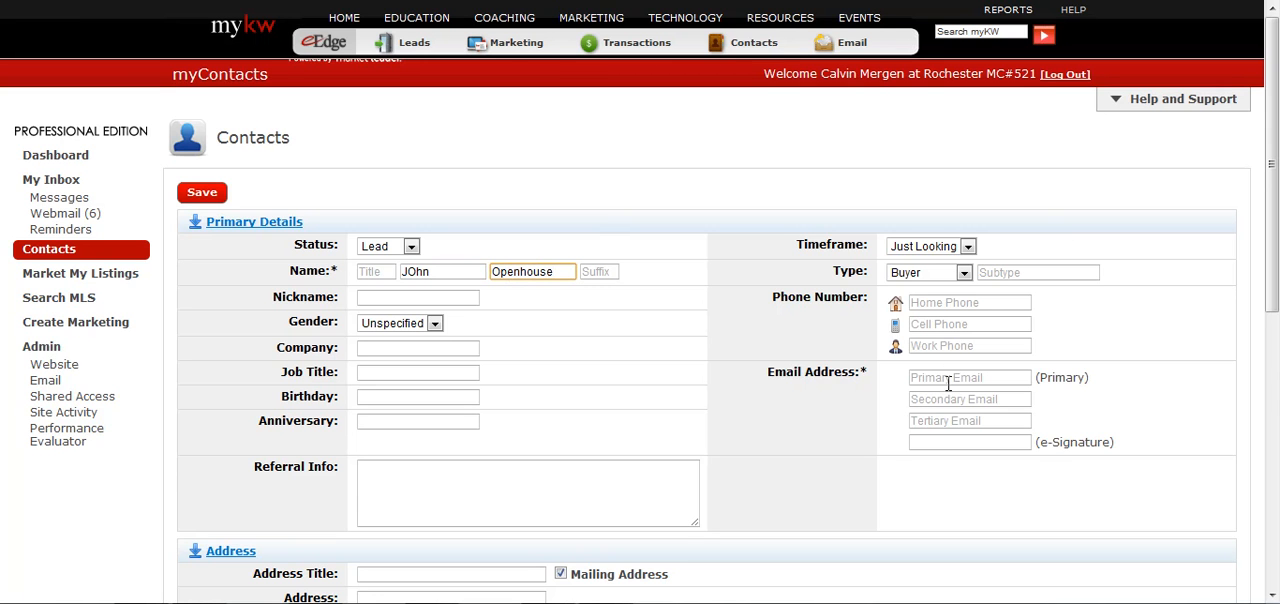
text(johop)
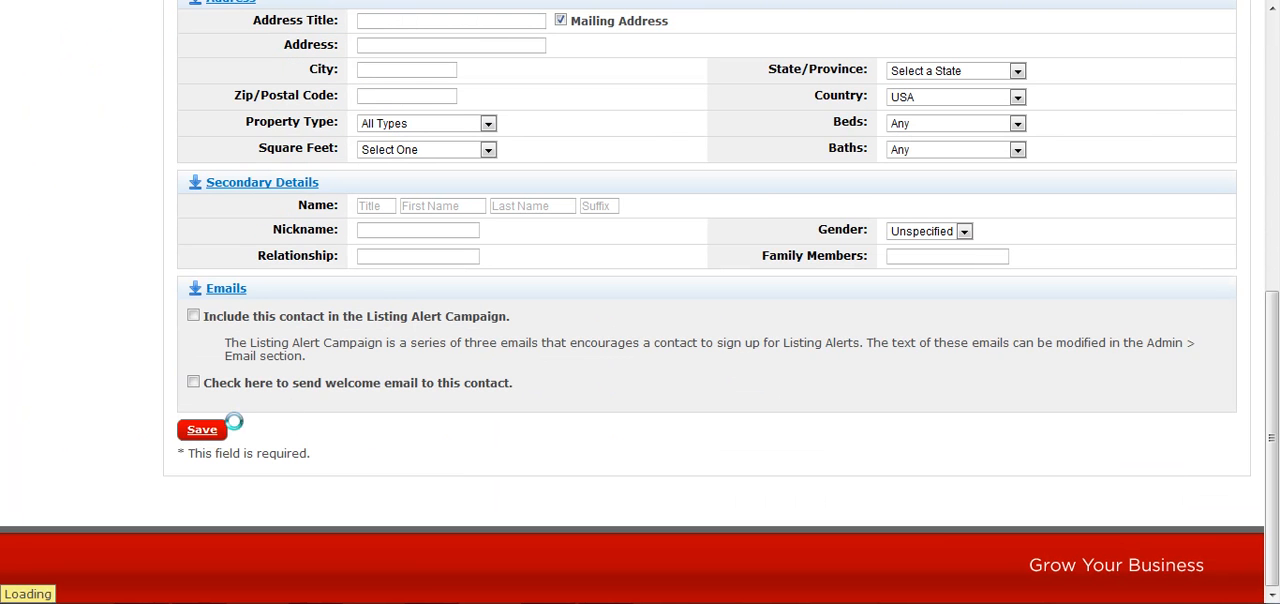
click(202, 428)
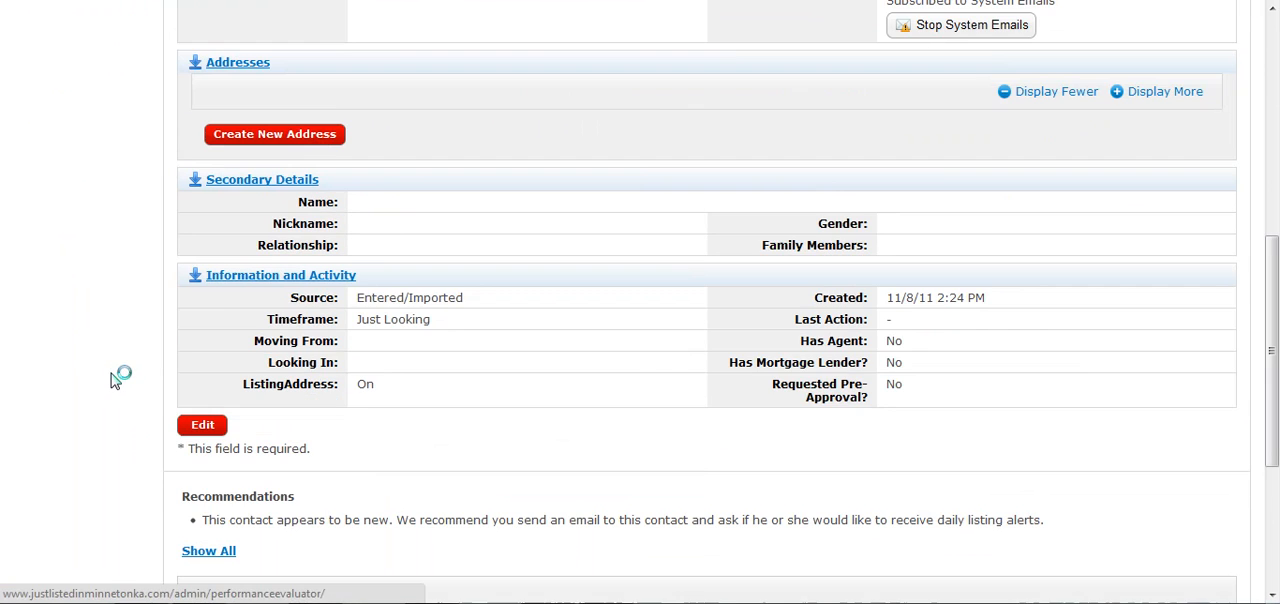
Add the new contact to the 8x8 Open House Buyers group and return to myMarketing.
scroll(down, 3)
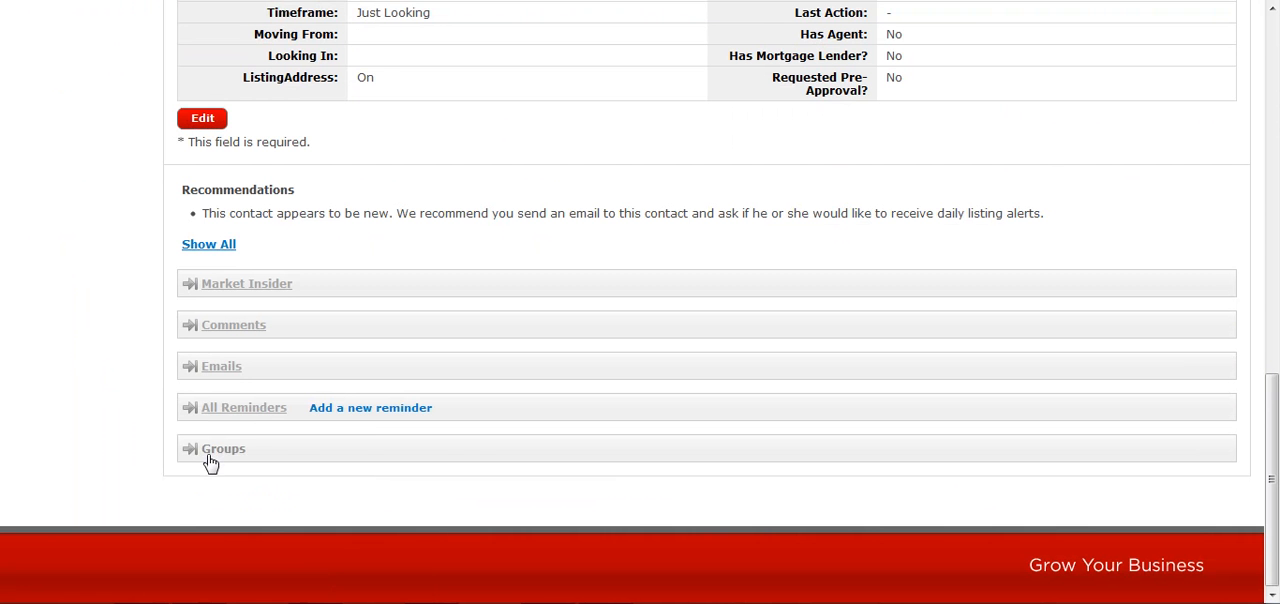
click(224, 448)
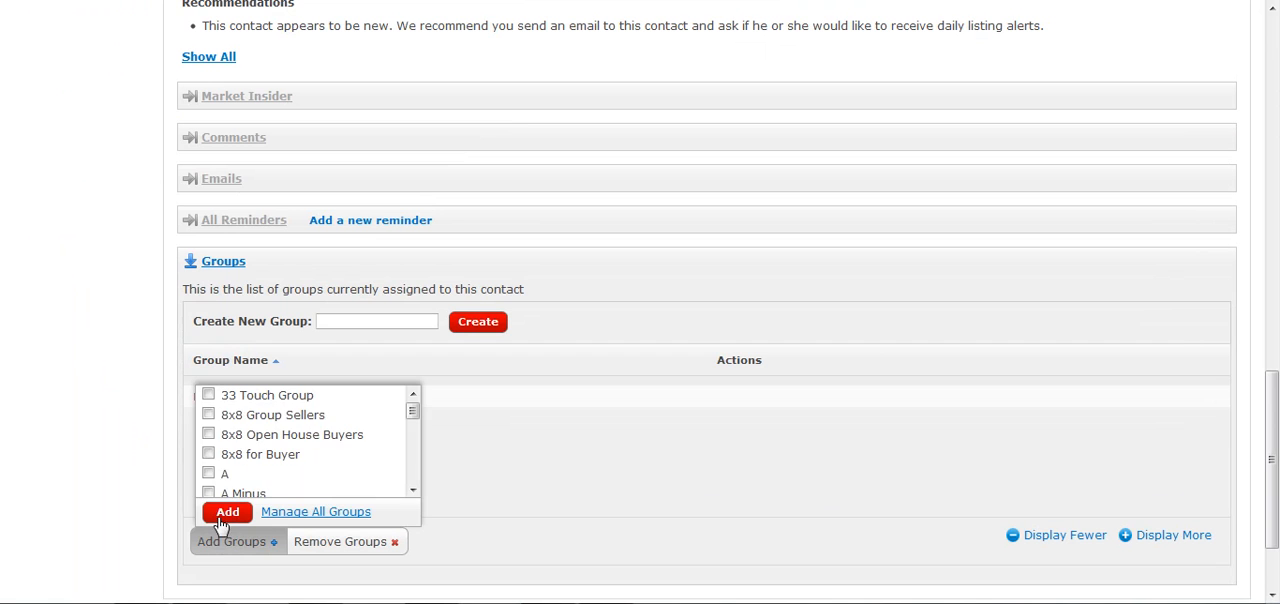
click(208, 434)
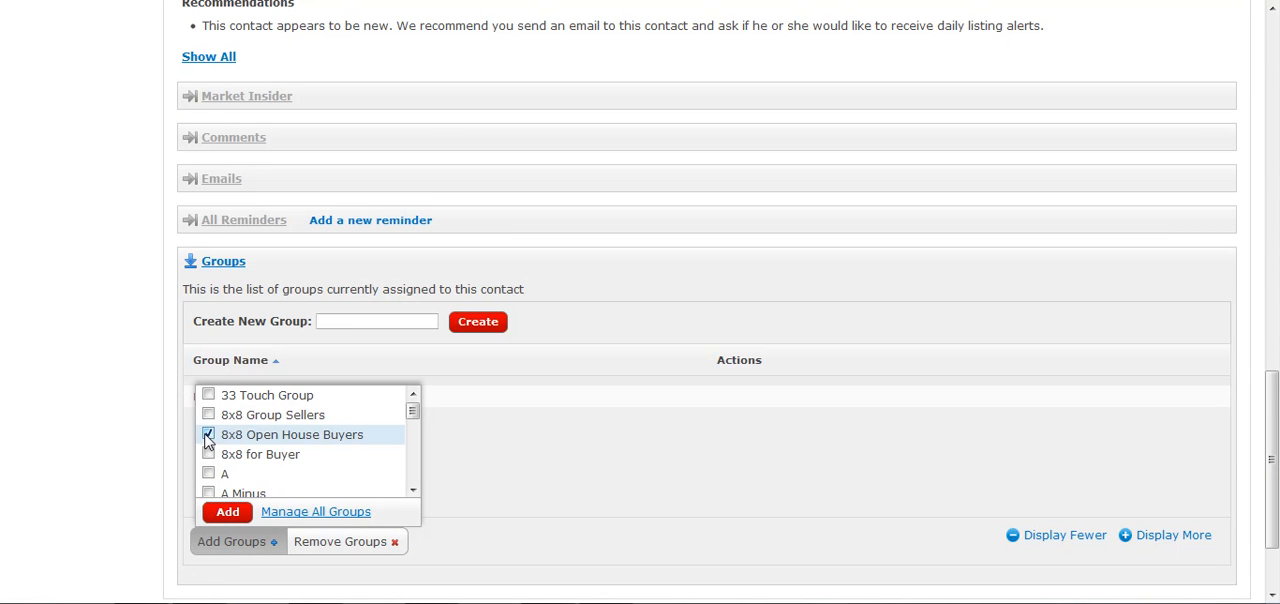
click(228, 512)
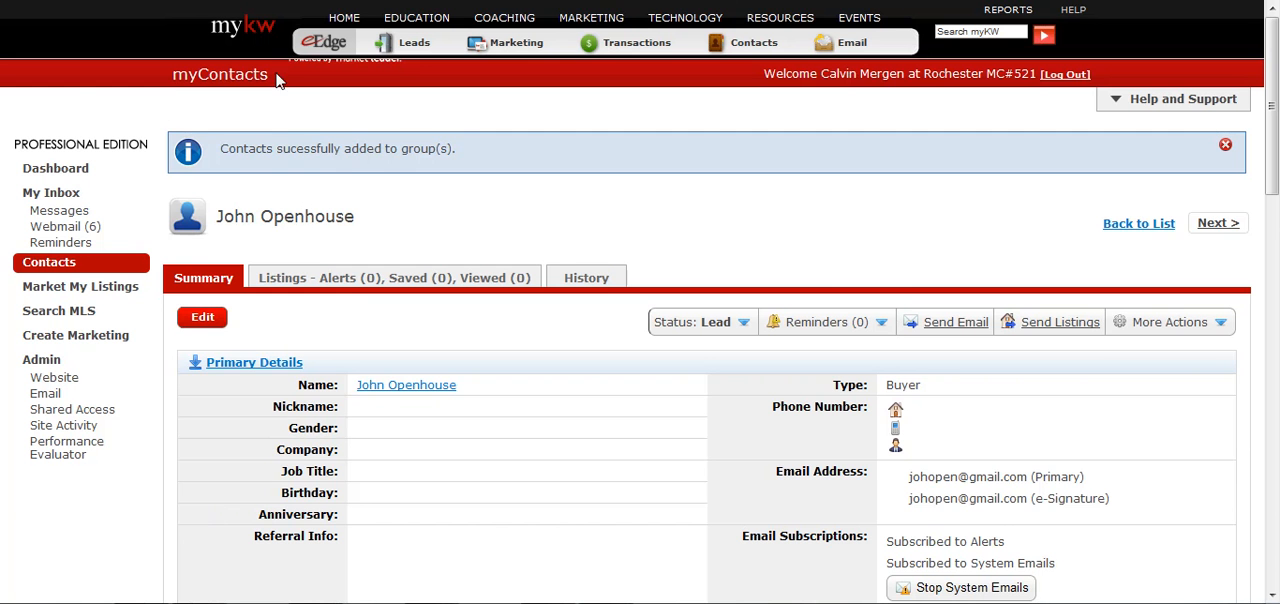
click(516, 42)
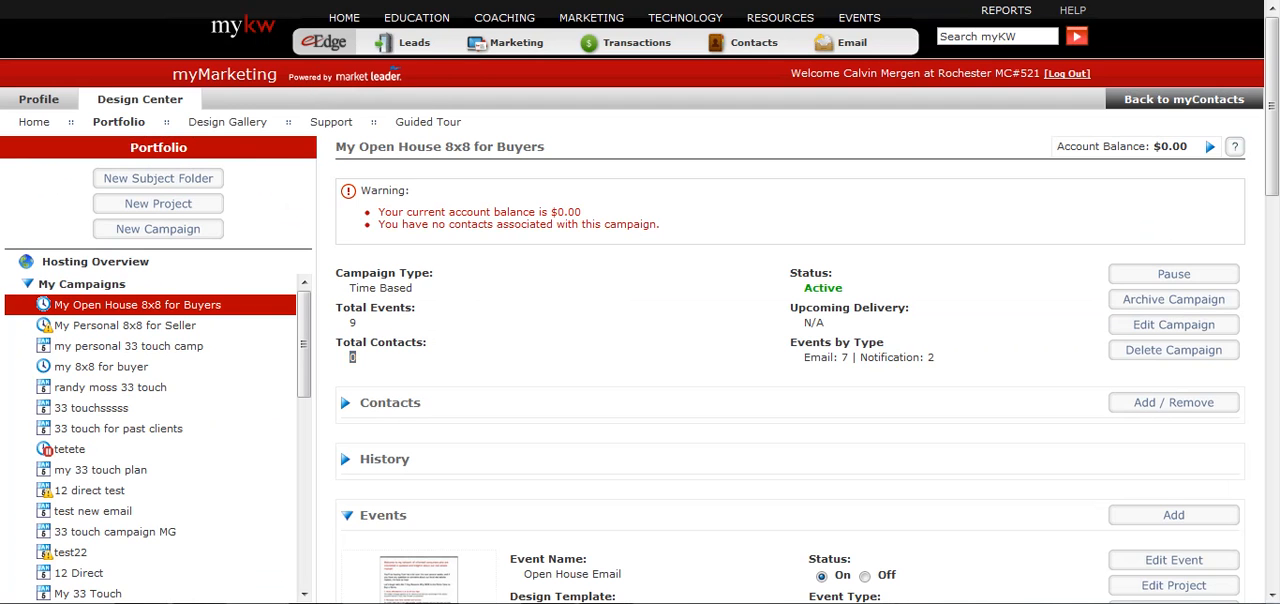
Confirm My Open House 8x8 for Buyers shows 1 contact, then pick the CORE checklist activity.
click(32, 120)
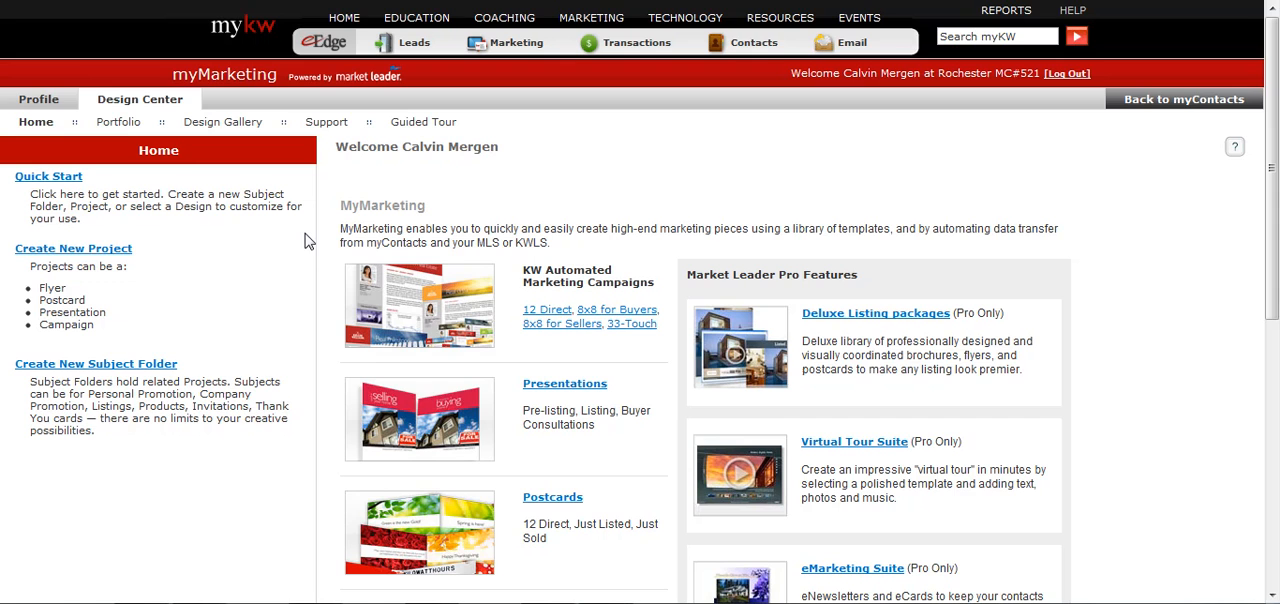
click(118, 120)
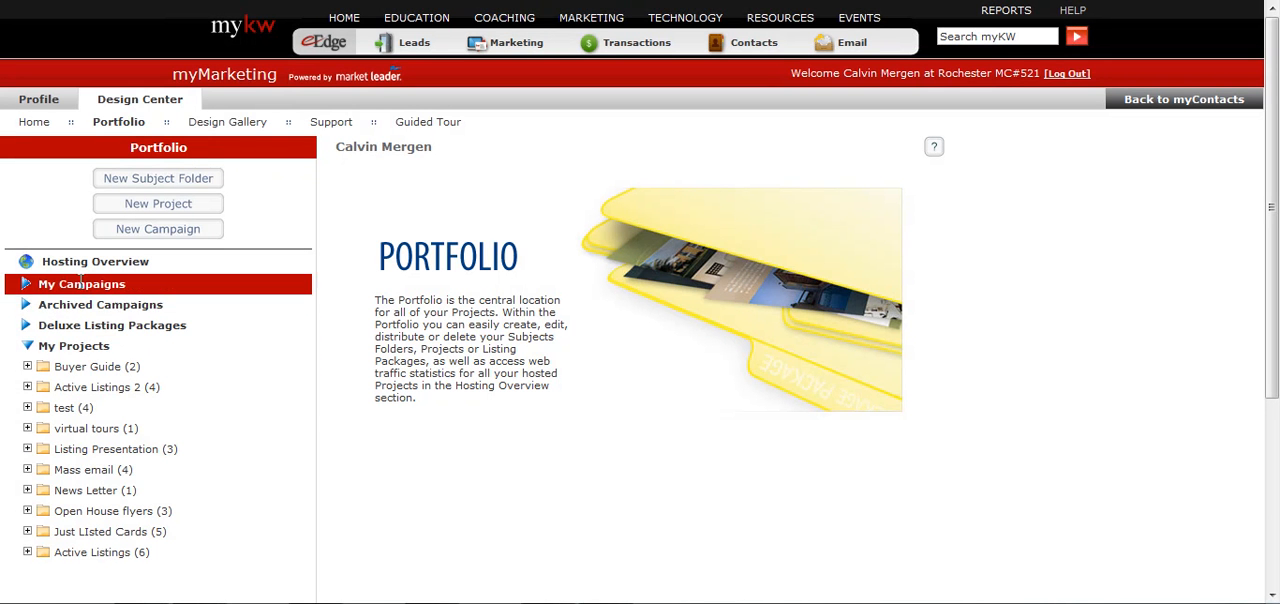
click(80, 284)
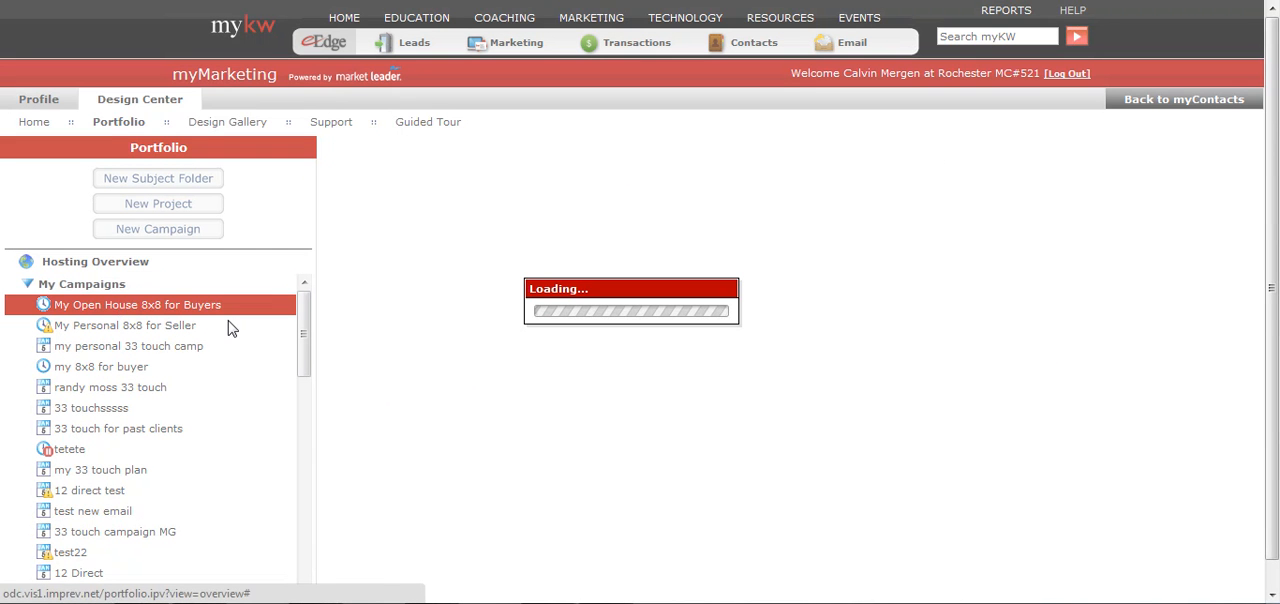
click(136, 304)
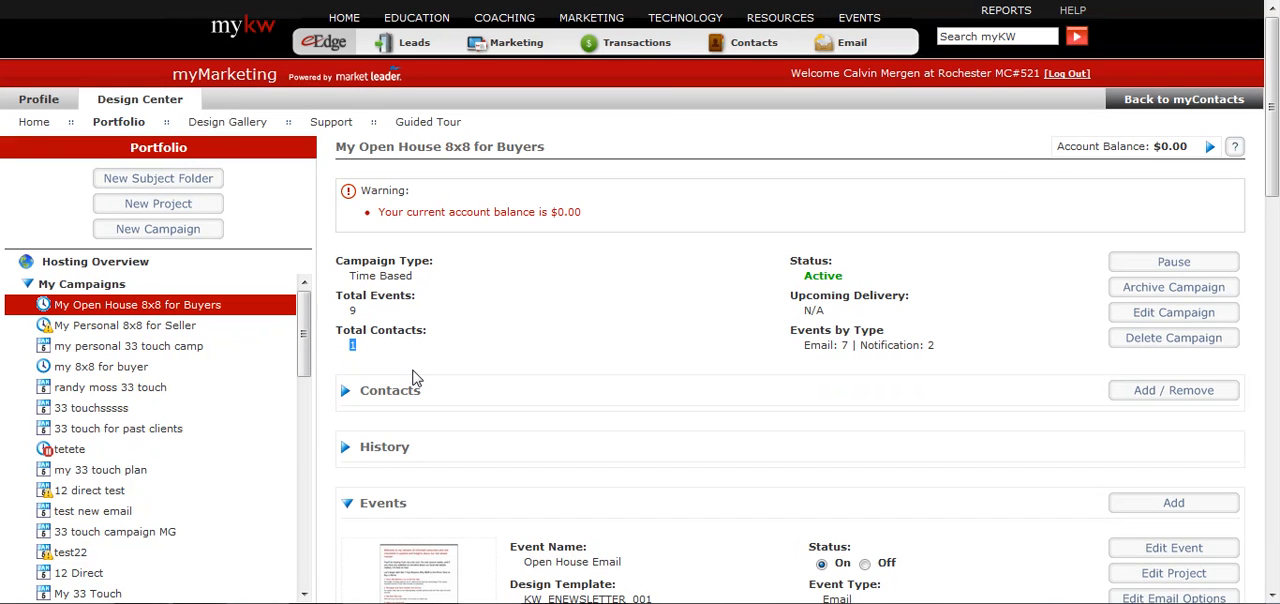
mouse_move(400, 364)
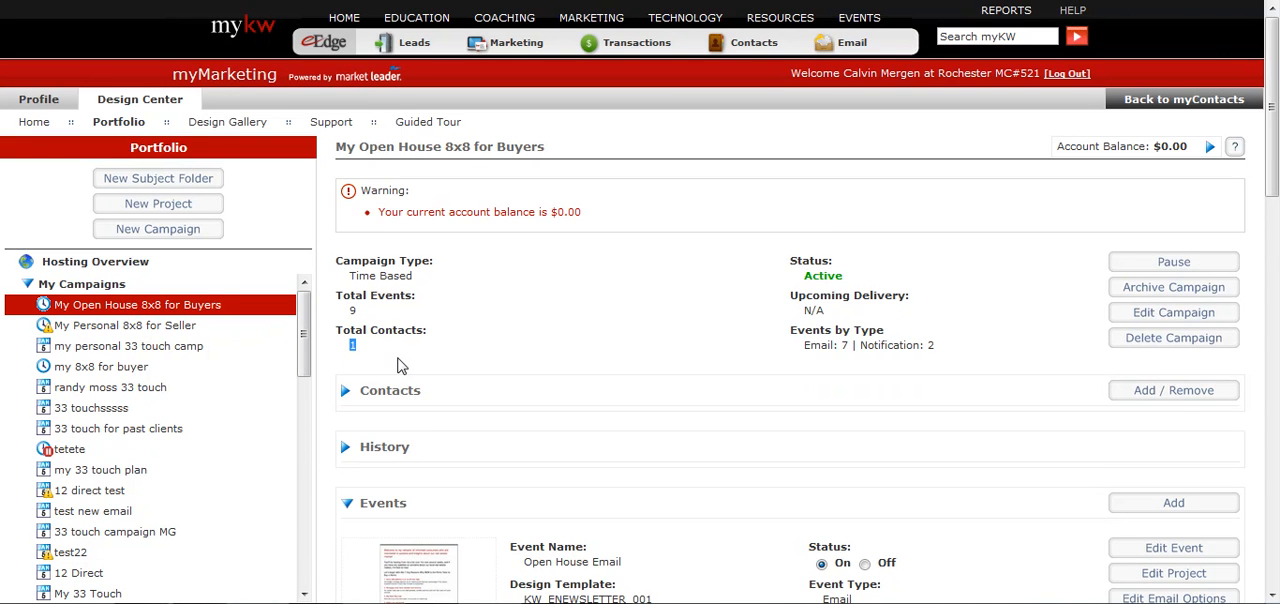
mouse_move(412, 356)
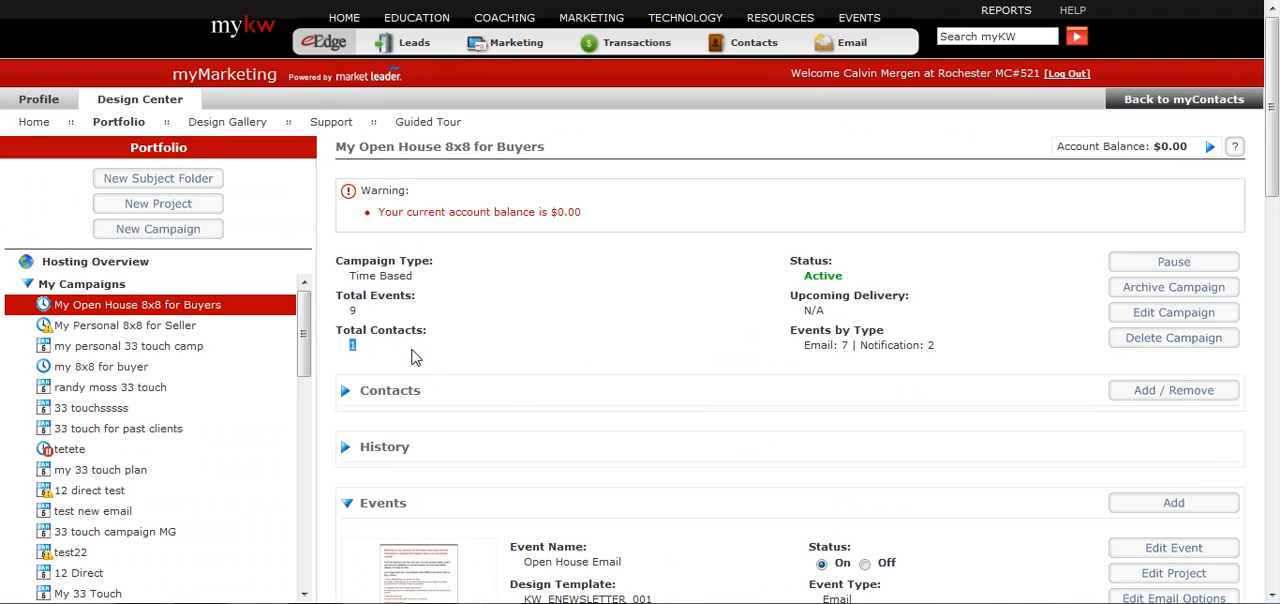
mouse_move(308, 584)
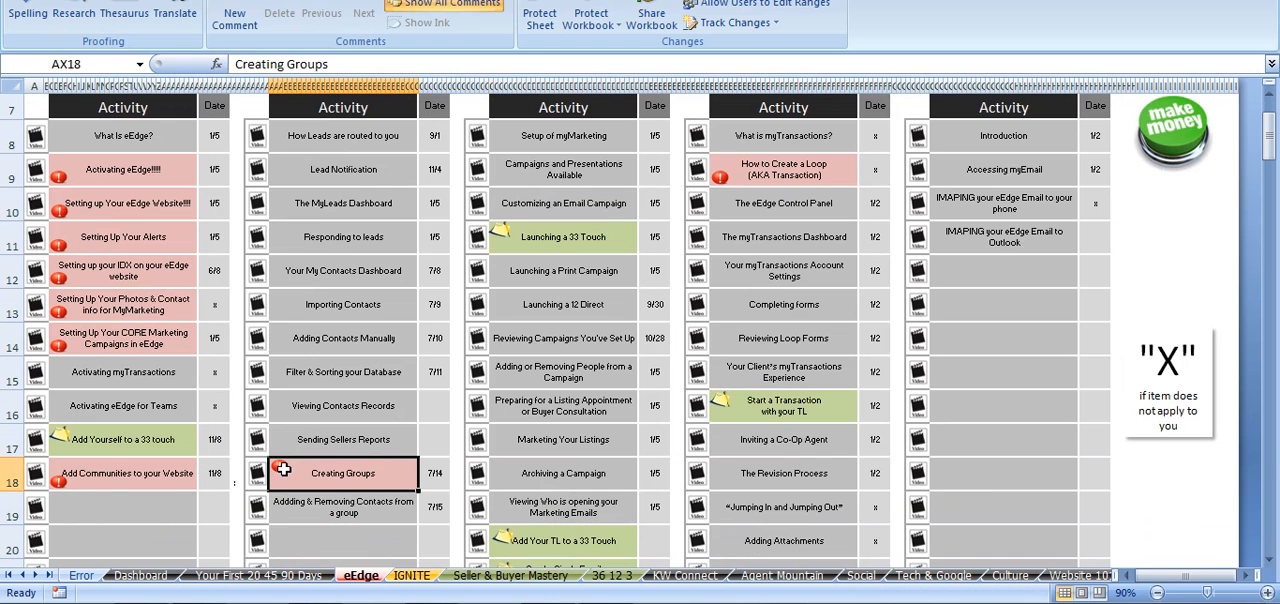
mouse_move(108, 384)
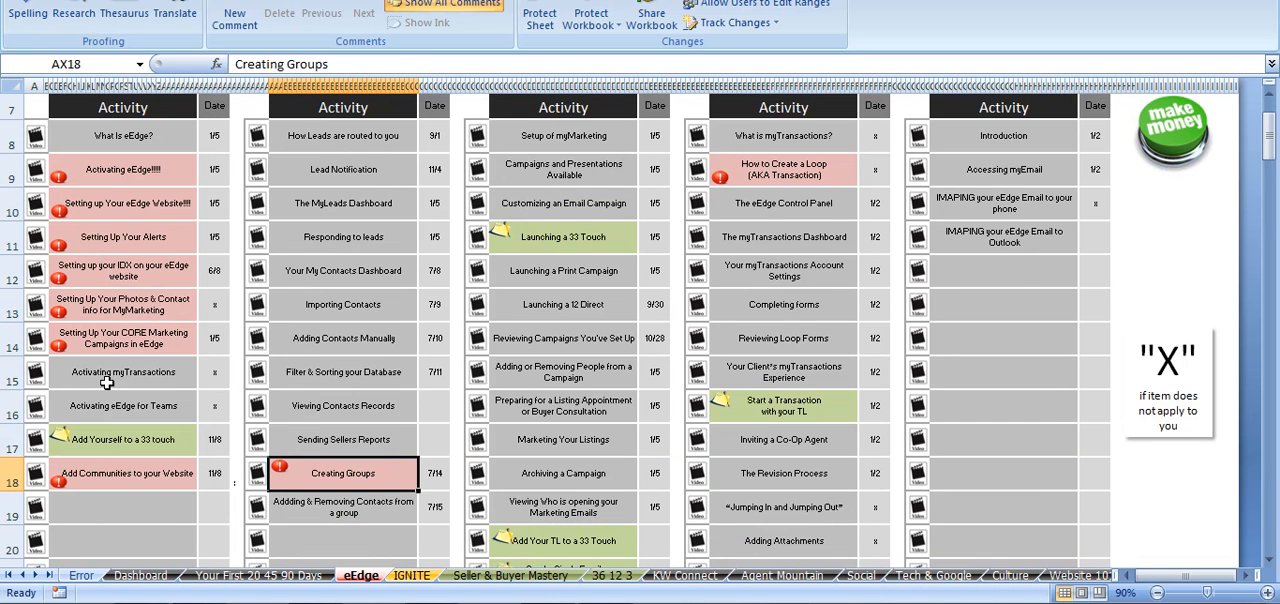
click(122, 338)
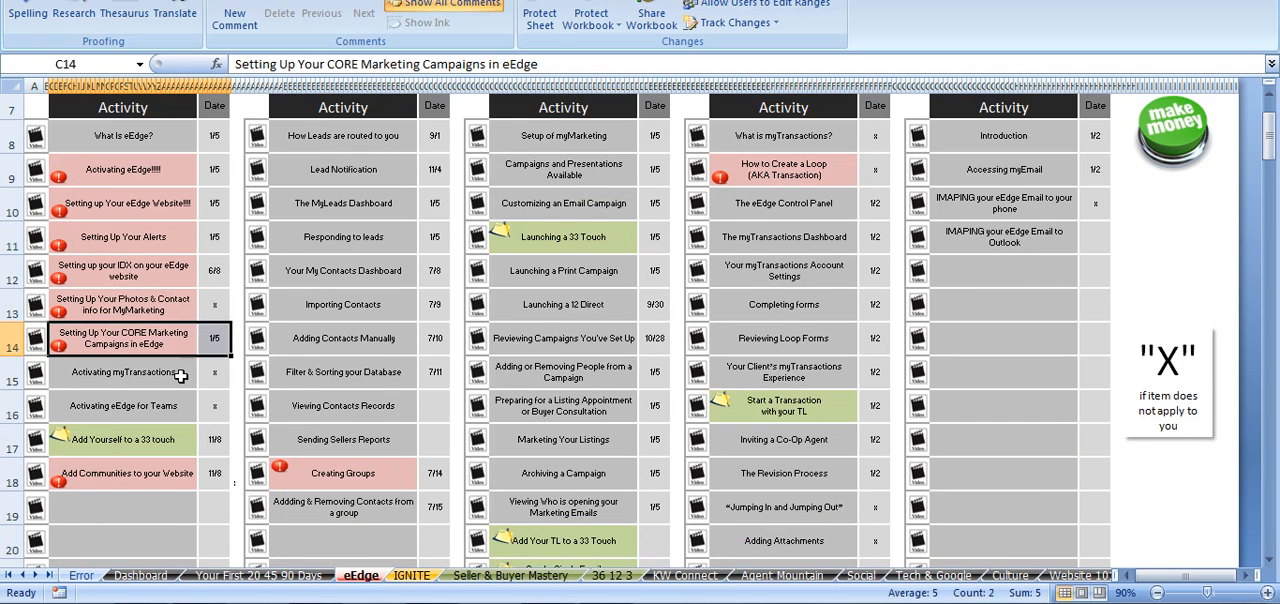